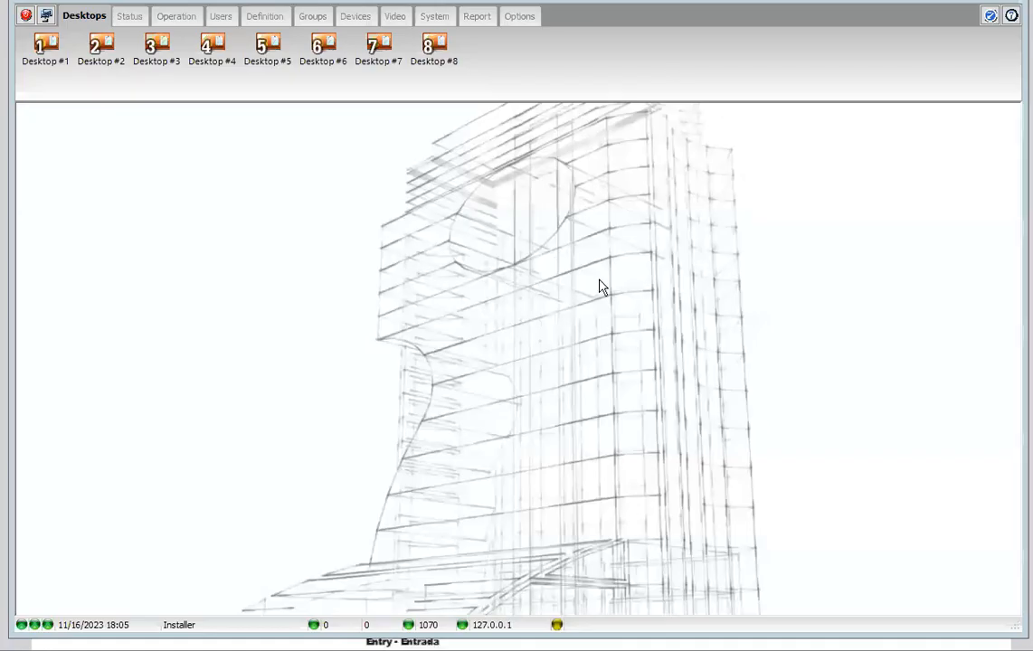
pyautogui.moveTo(394, 208)
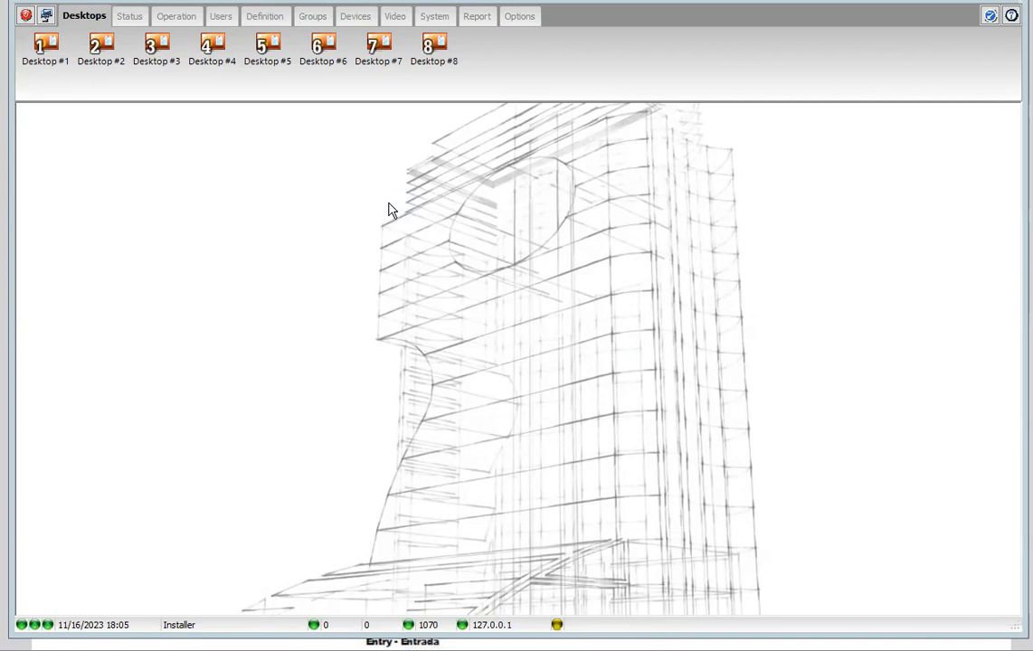
# - Bring up the Controller configuration window from the Devices tab
pyautogui.click(267, 47)
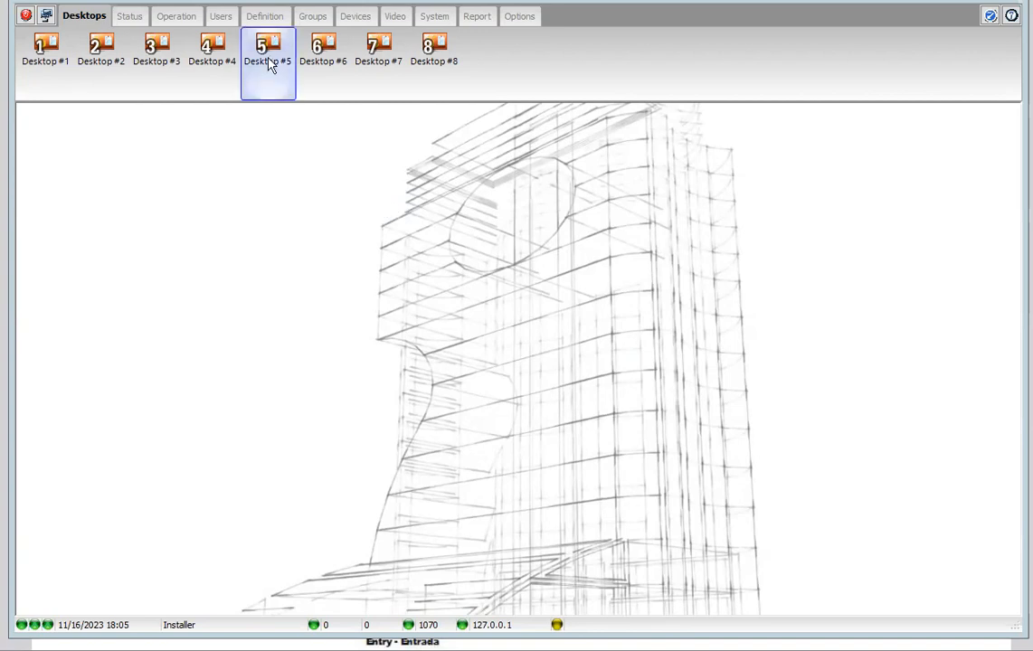
pyautogui.moveTo(355, 17)
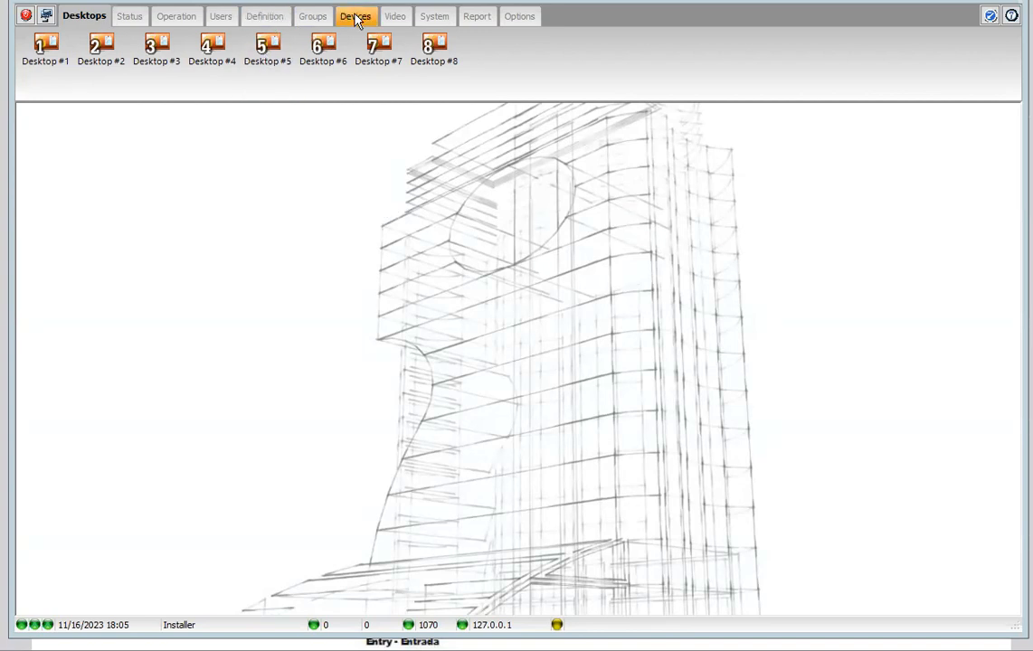
pyautogui.click(354, 16)
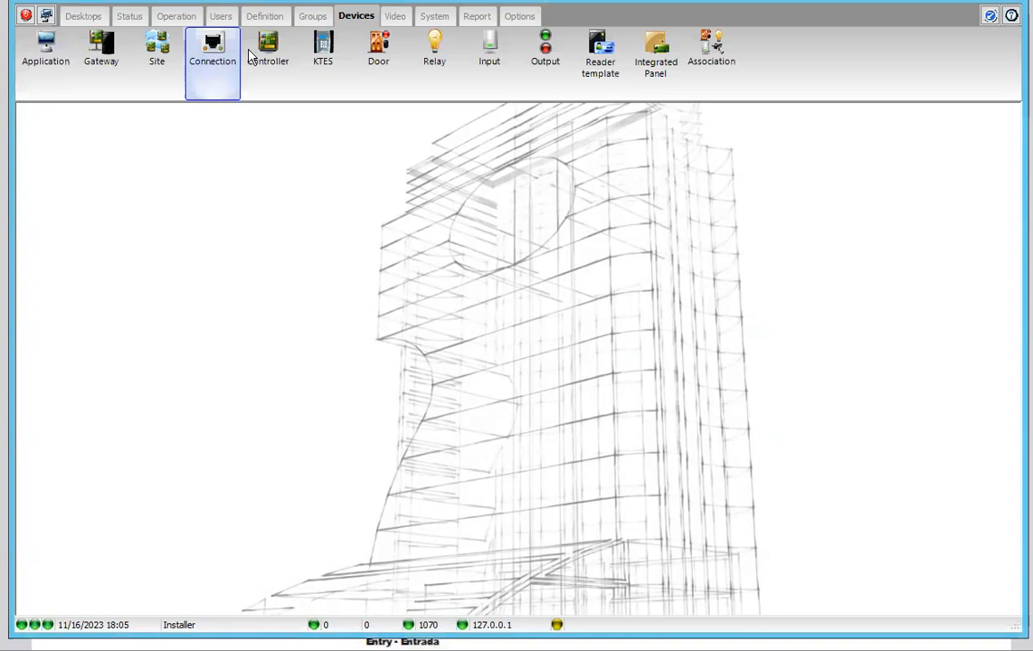
pyautogui.click(267, 51)
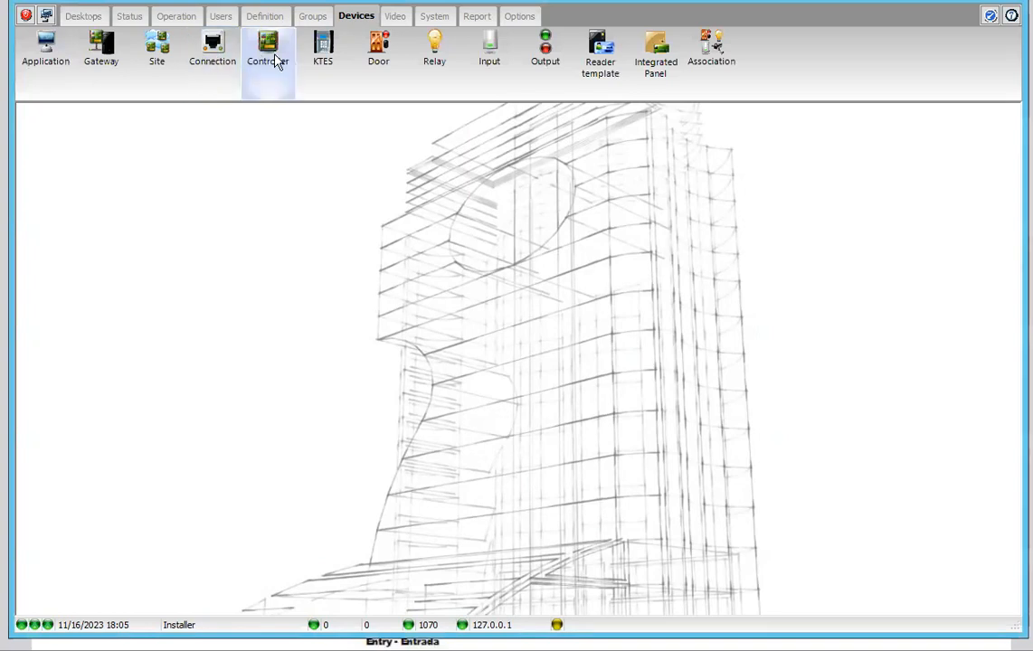
pyautogui.moveTo(290, 130)
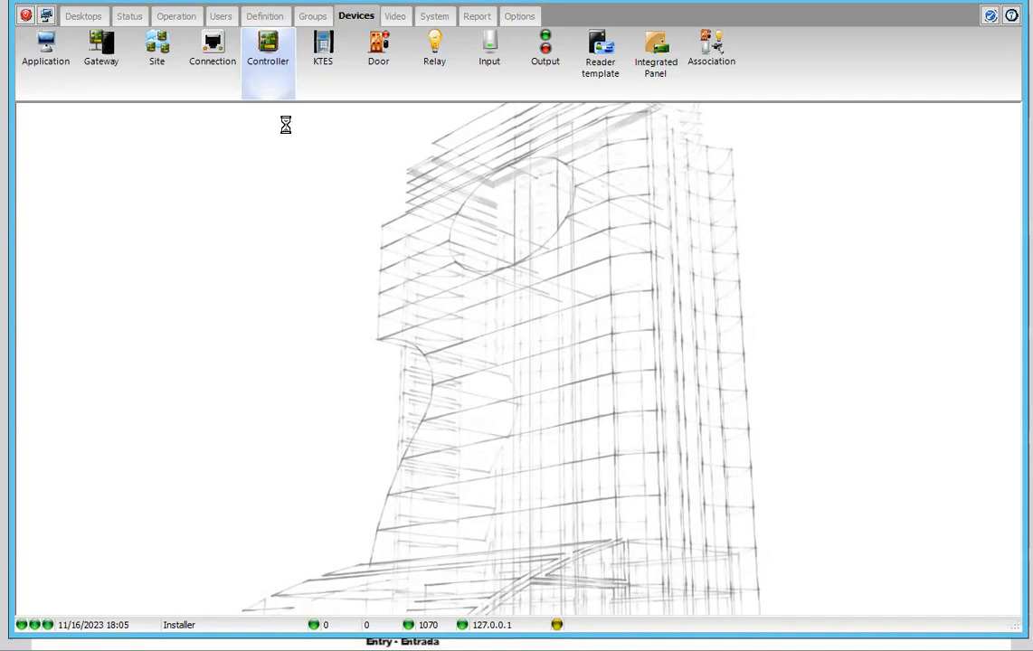
# - Load Controlador #3 on Multi-site Gateway 1's Nueva conexión connection
pyautogui.click(267, 50)
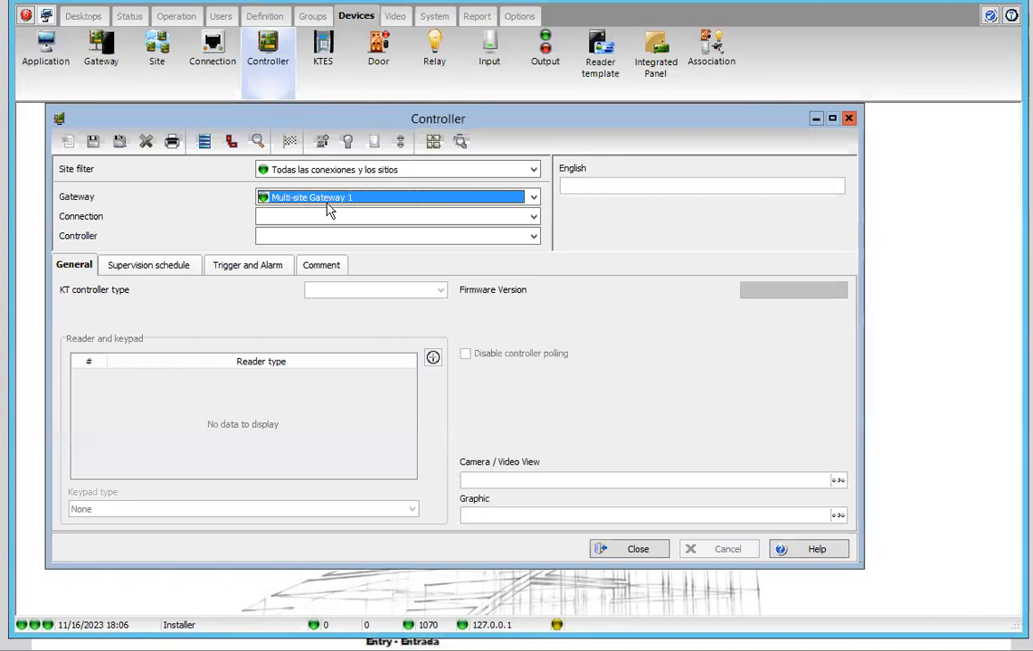
pyautogui.click(532, 217)
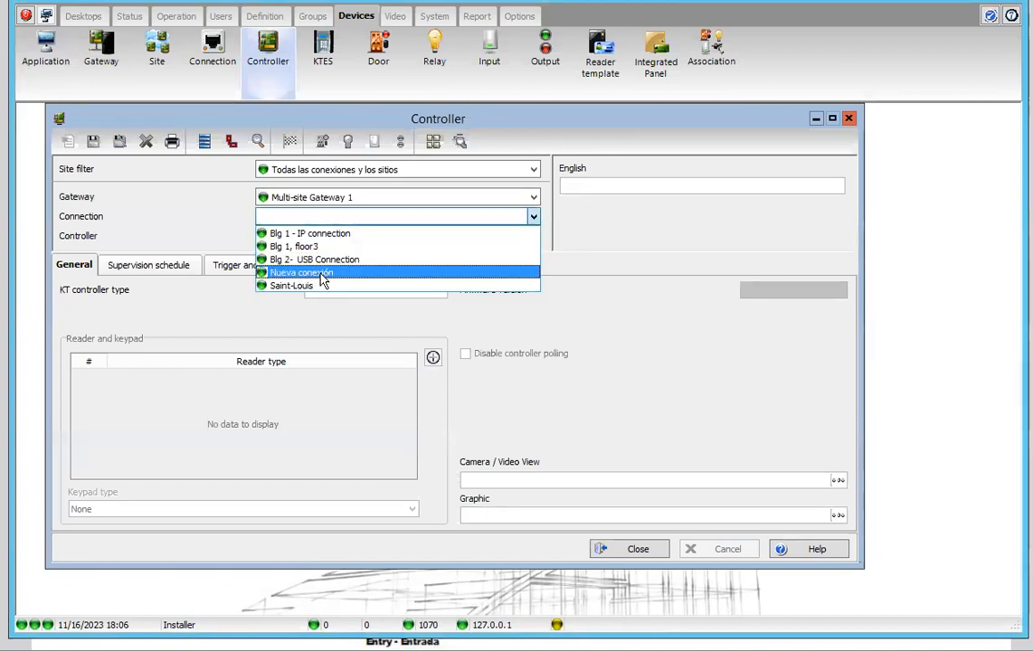
pyautogui.click(300, 271)
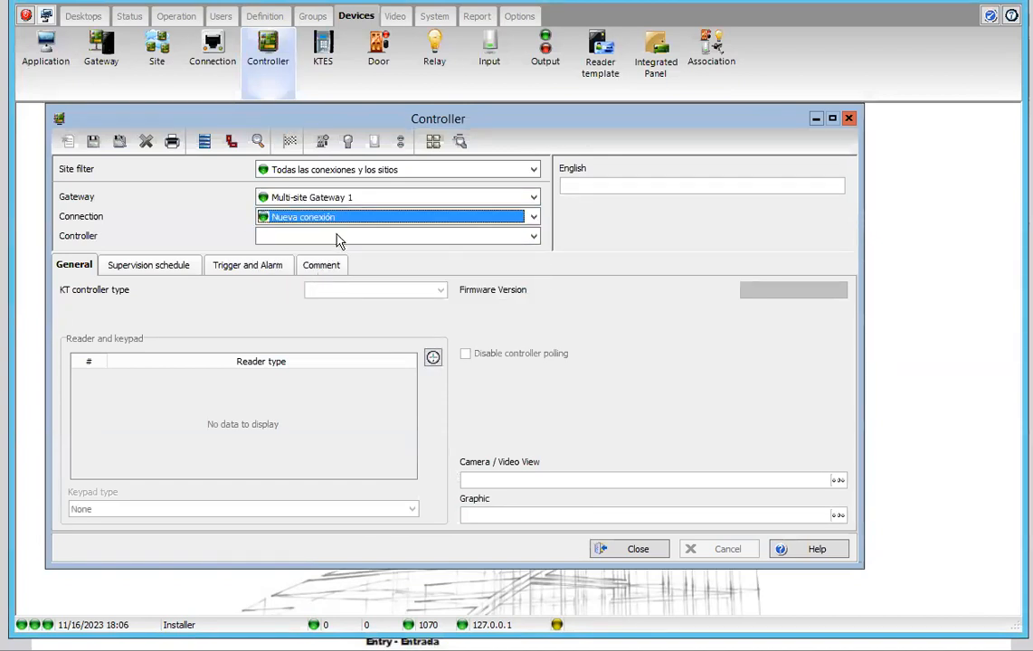
pyautogui.click(398, 235)
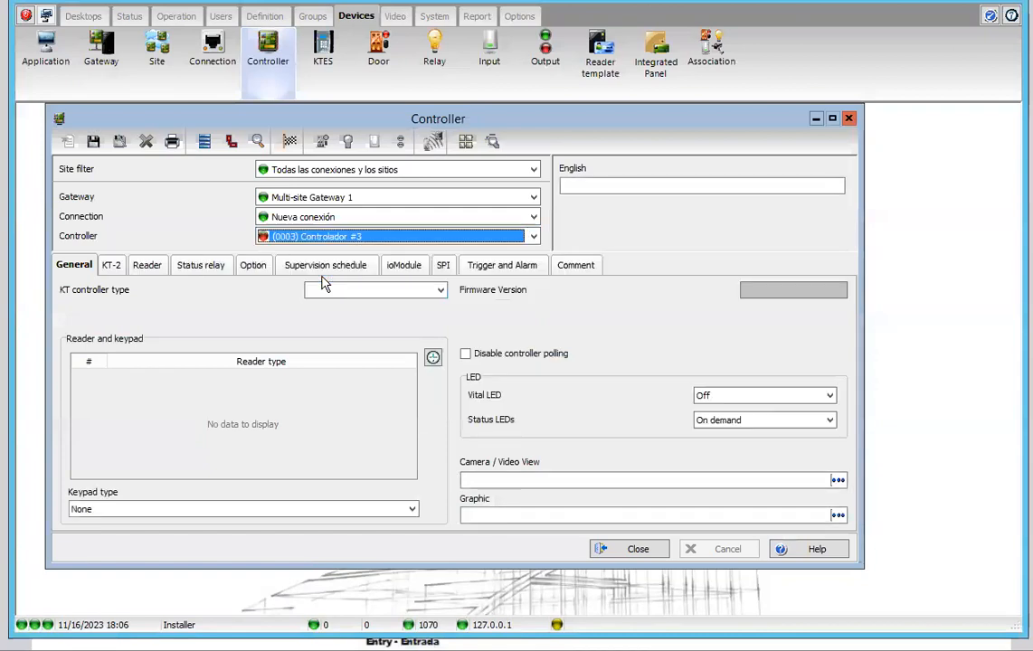
pyautogui.moveTo(330, 295)
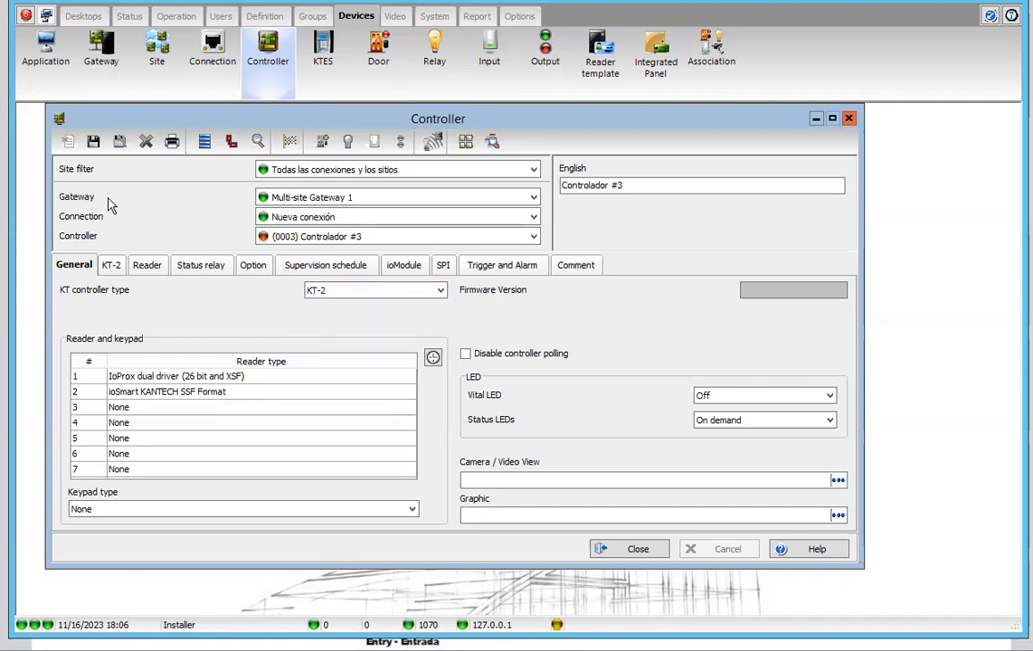
# - Rename the controller to KT-2 DEMO and save it
pyautogui.click(702, 185)
pyautogui.write('KT')
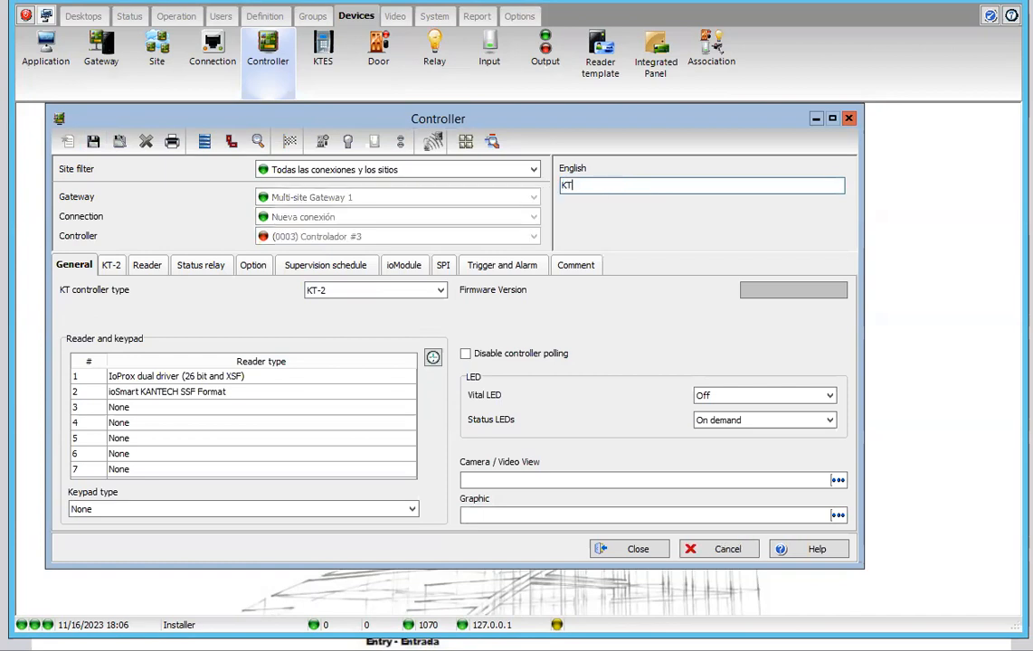
pyautogui.write('-2 D')
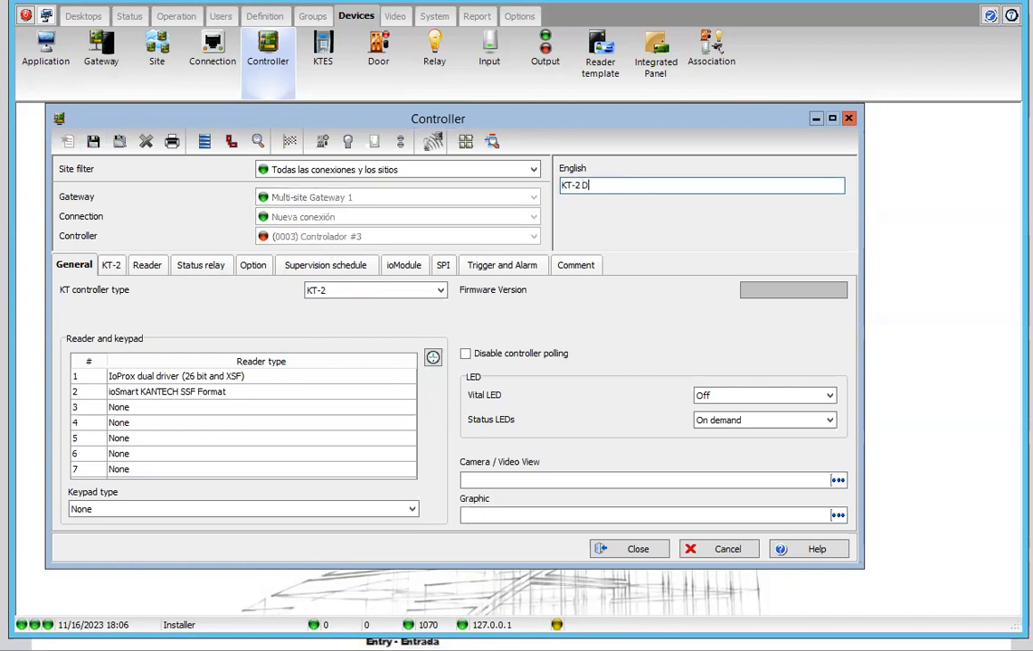
pyautogui.write('EMO')
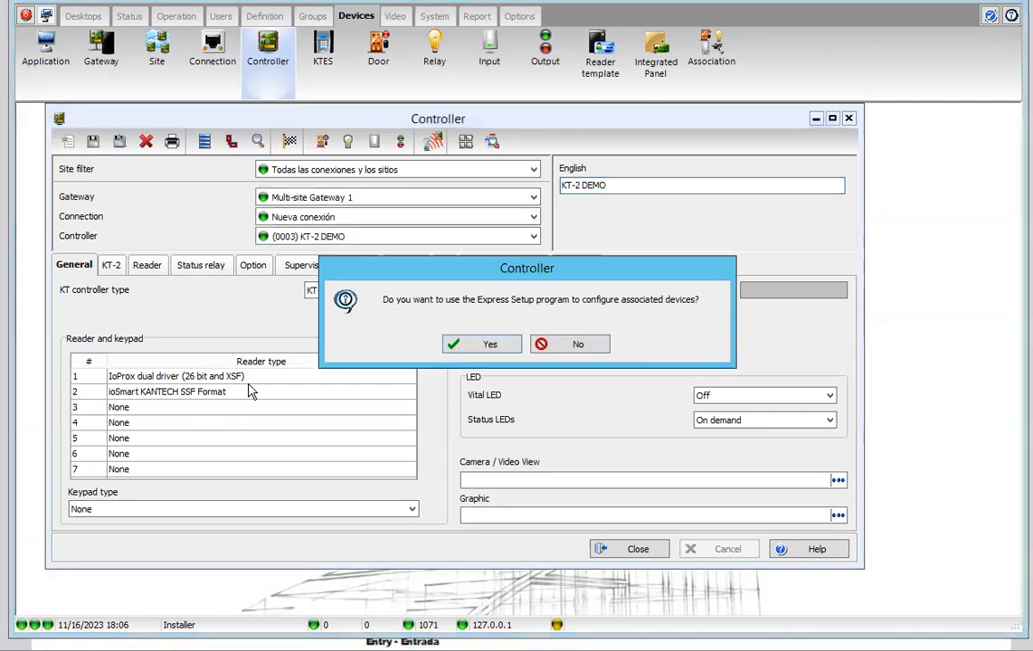
# - Accept Express Setup and enable door contact and REX contact for doors #1 and #2
pyautogui.click(577, 344)
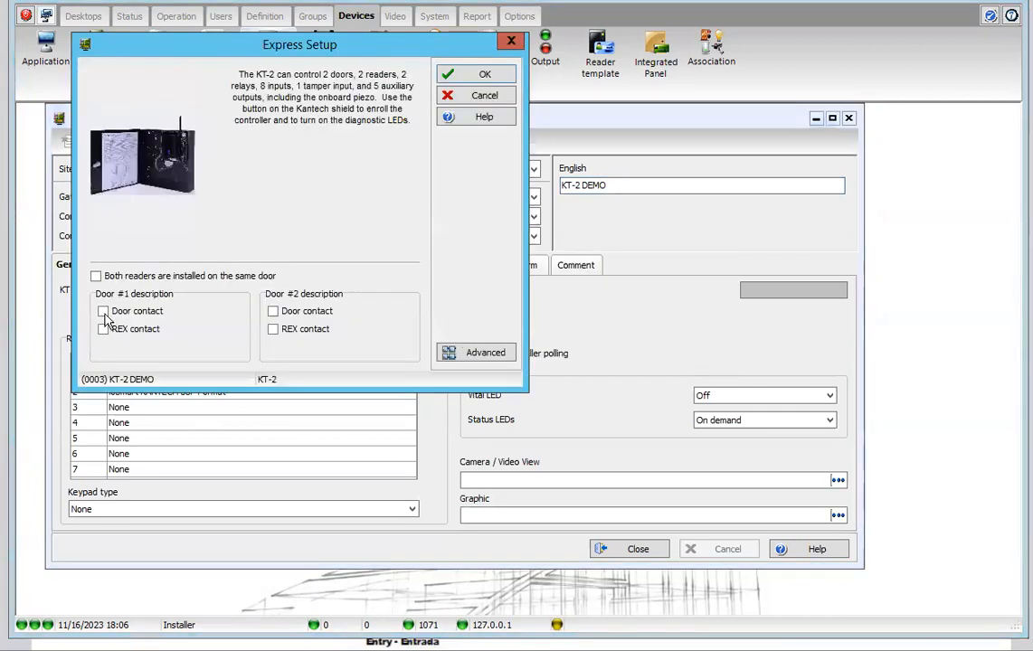
pyautogui.click(103, 312)
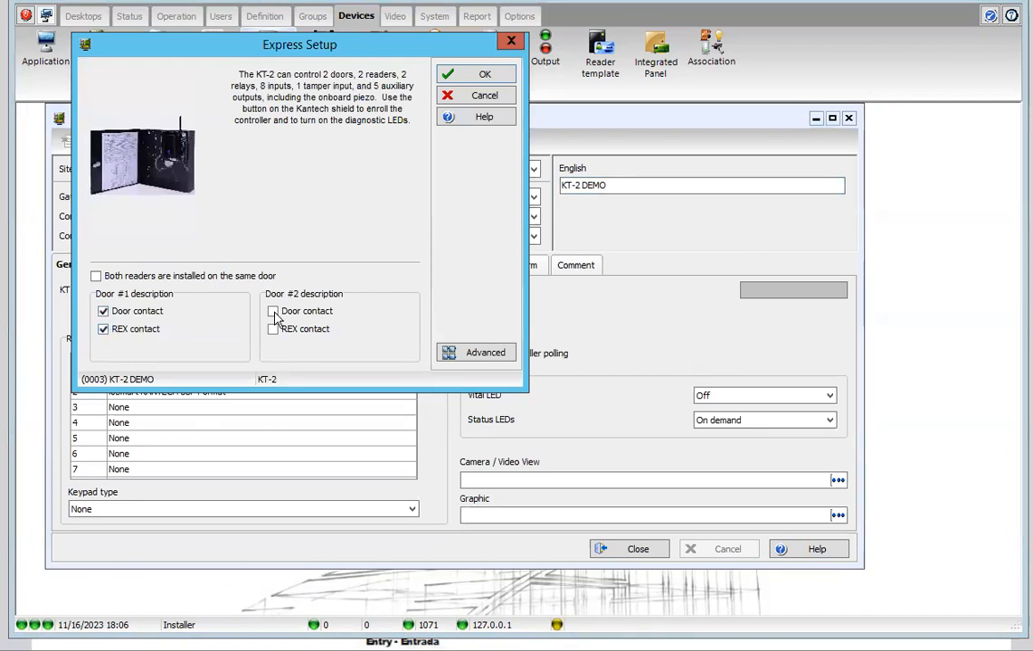
pyautogui.click(274, 329)
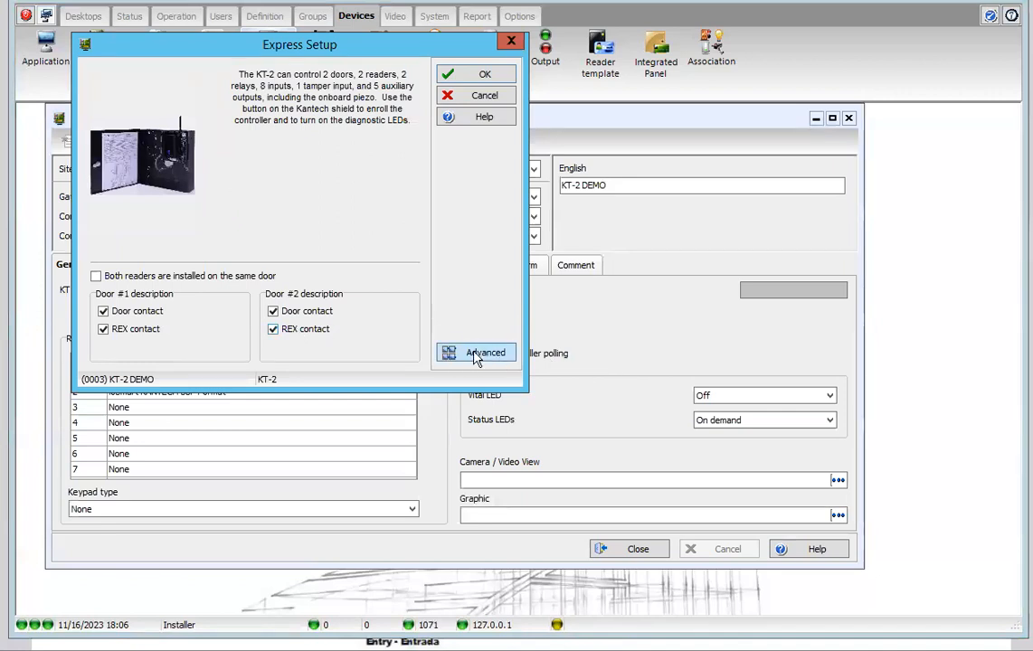
# - In advanced Express Setup, rename door 1 to Reception and door 2 to Door IT Room
pyautogui.click(474, 353)
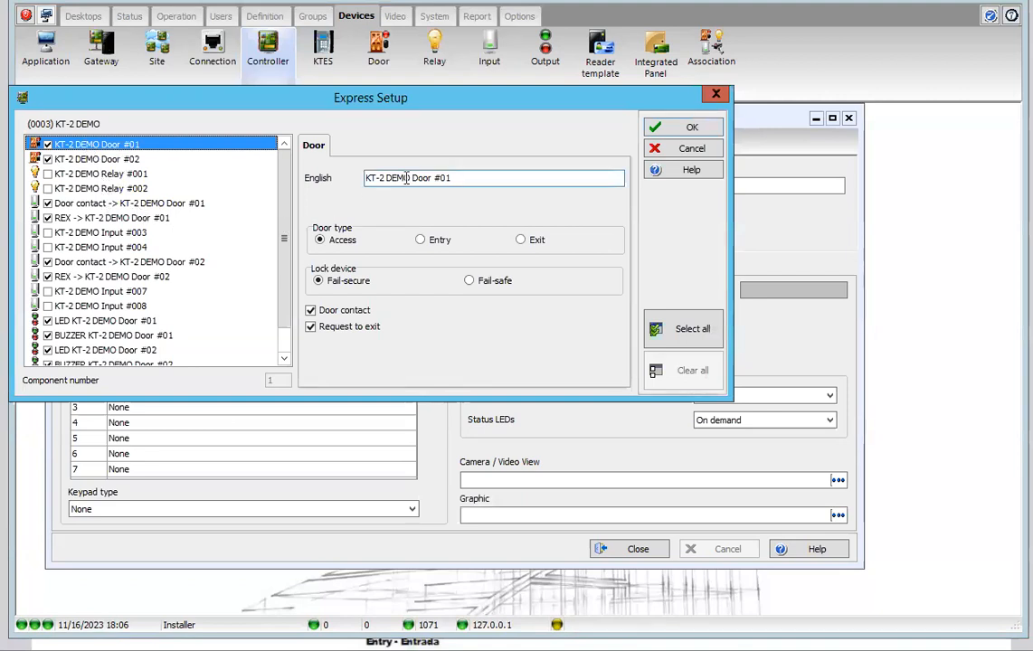
pyautogui.doubleClick(431, 177)
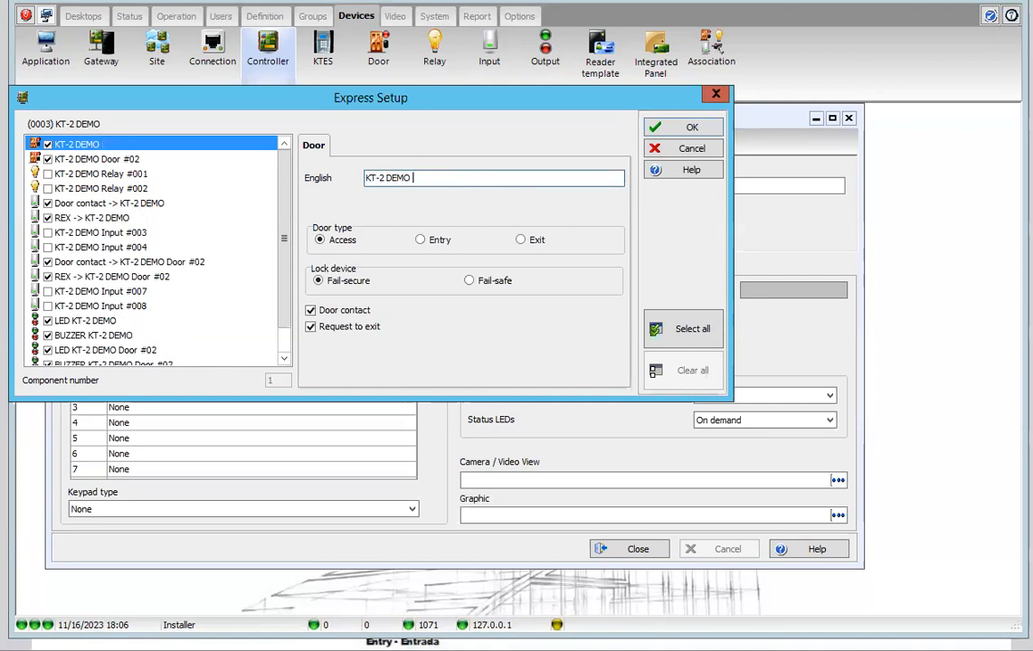
pyautogui.write('Reception')
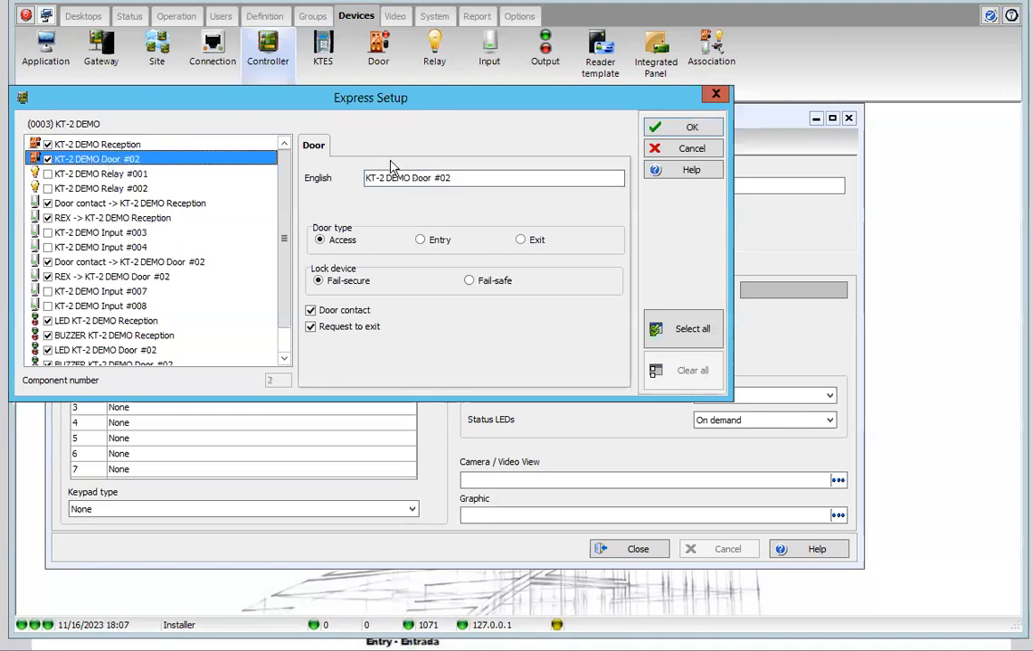
pyautogui.doubleClick(441, 177)
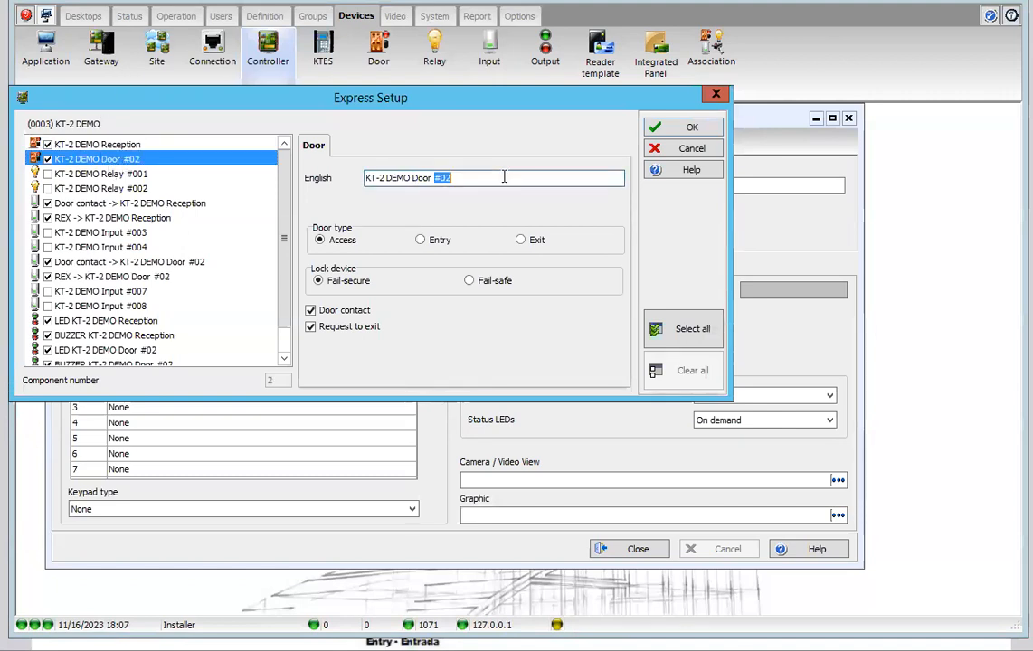
pyautogui.write('IT Room')
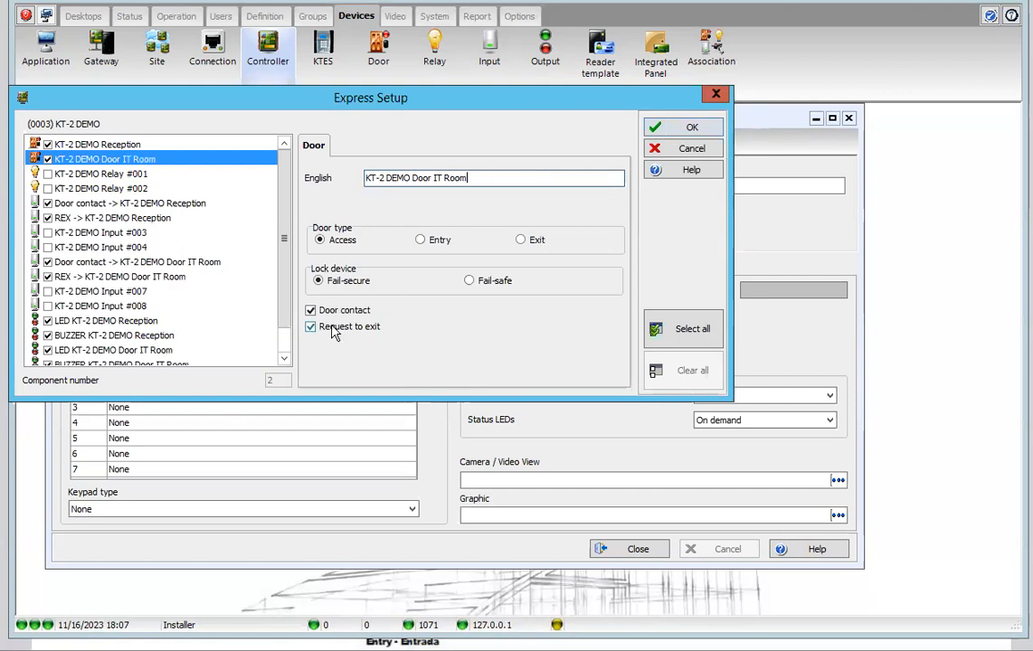
# - Confirm the Express Setup, check the KT-2 serial number and minimize the controller window
pyautogui.click(691, 127)
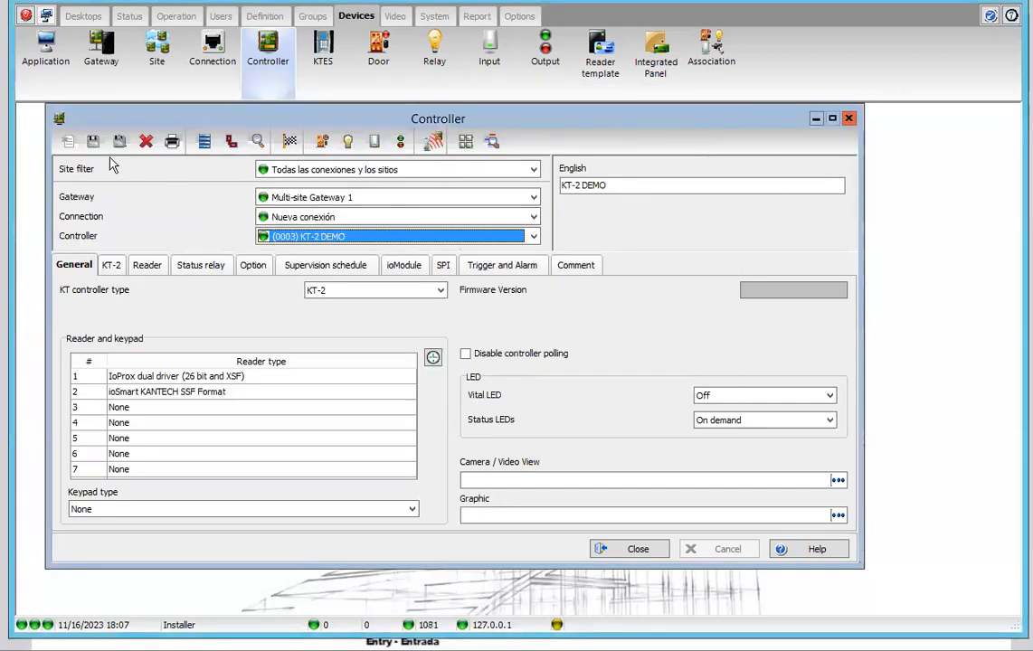
pyautogui.moveTo(294, 508)
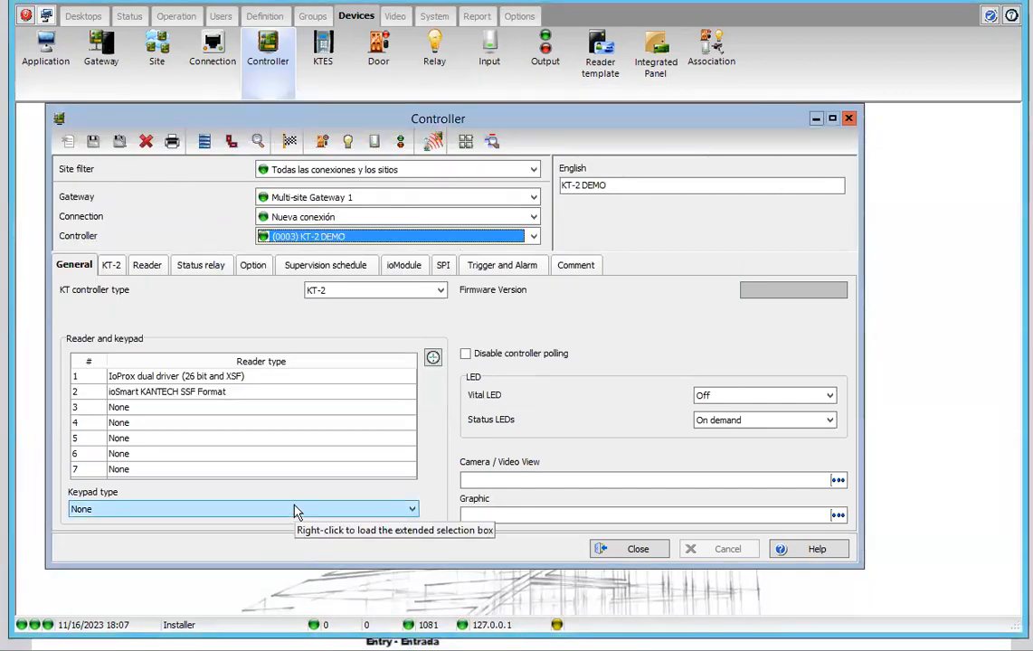
pyautogui.moveTo(293, 398)
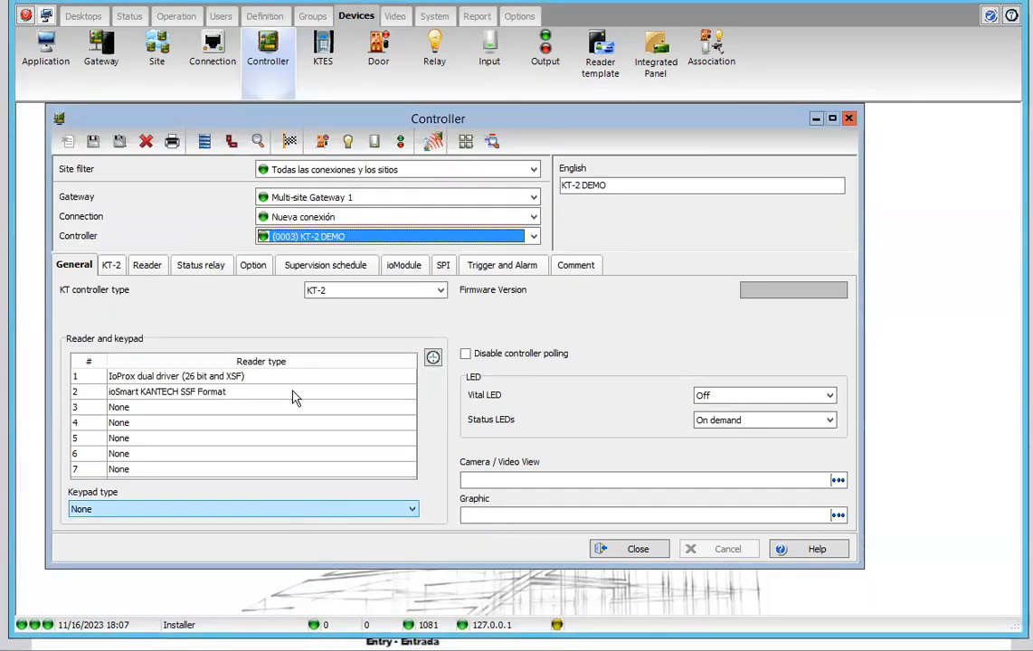
pyautogui.click(112, 264)
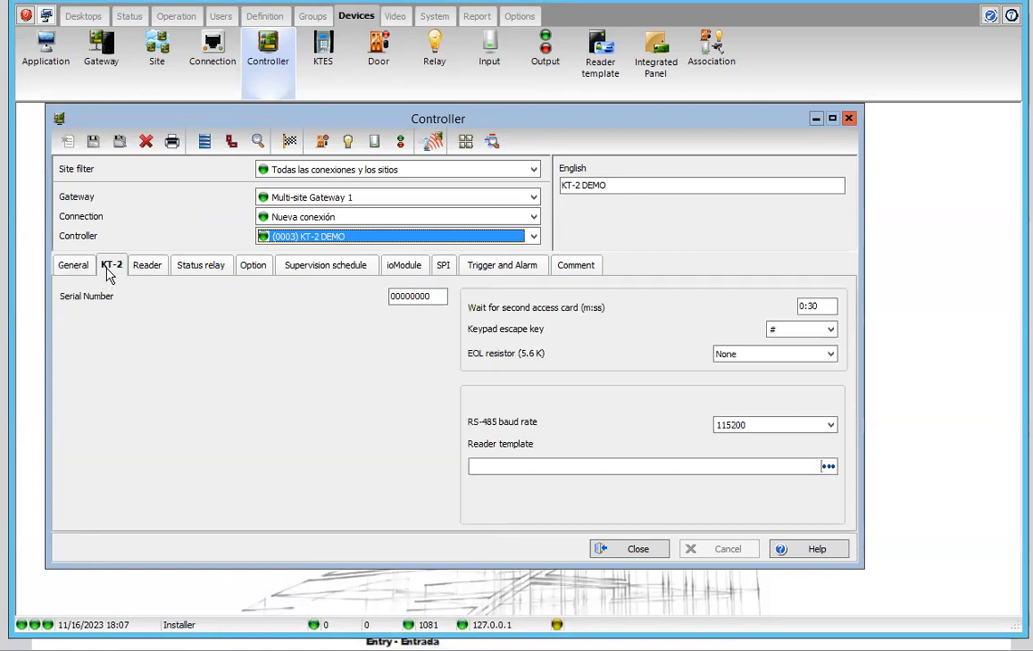
pyautogui.click(416, 297)
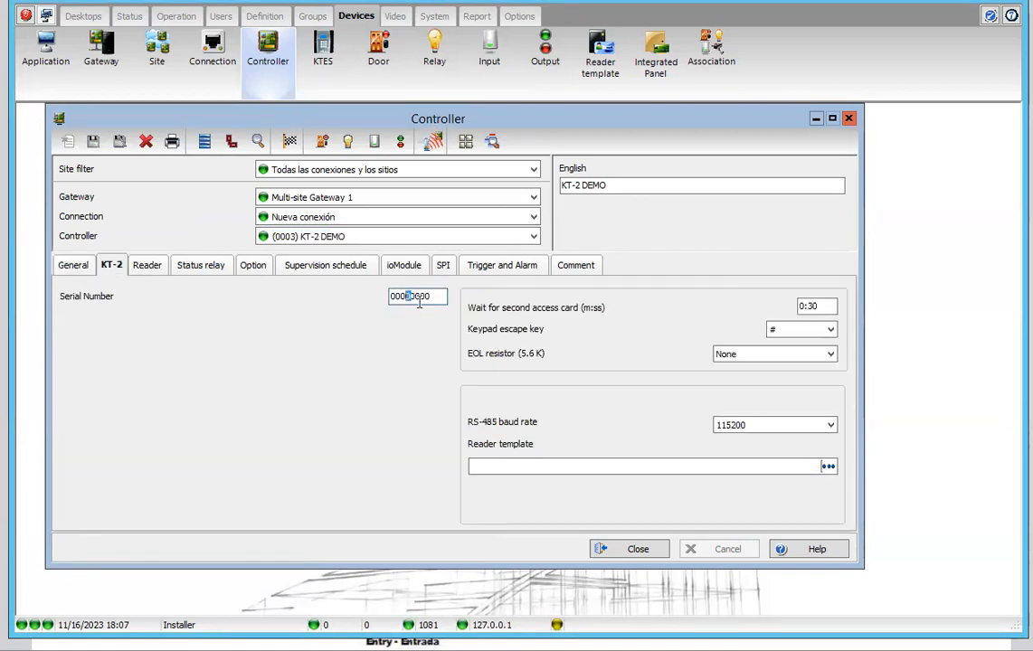
pyautogui.moveTo(326, 301)
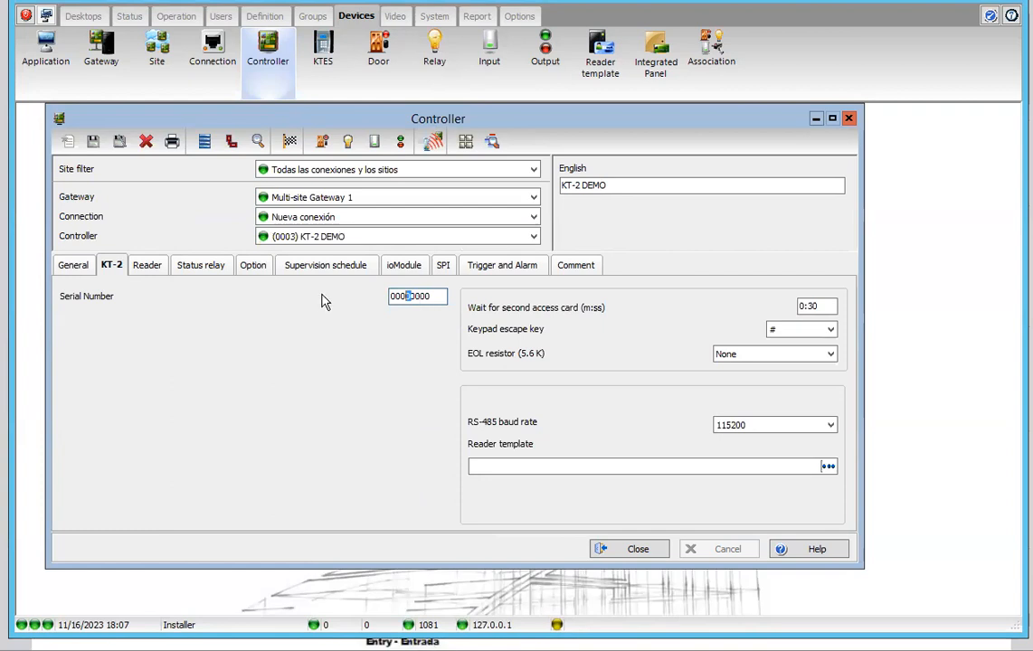
pyautogui.moveTo(80, 225)
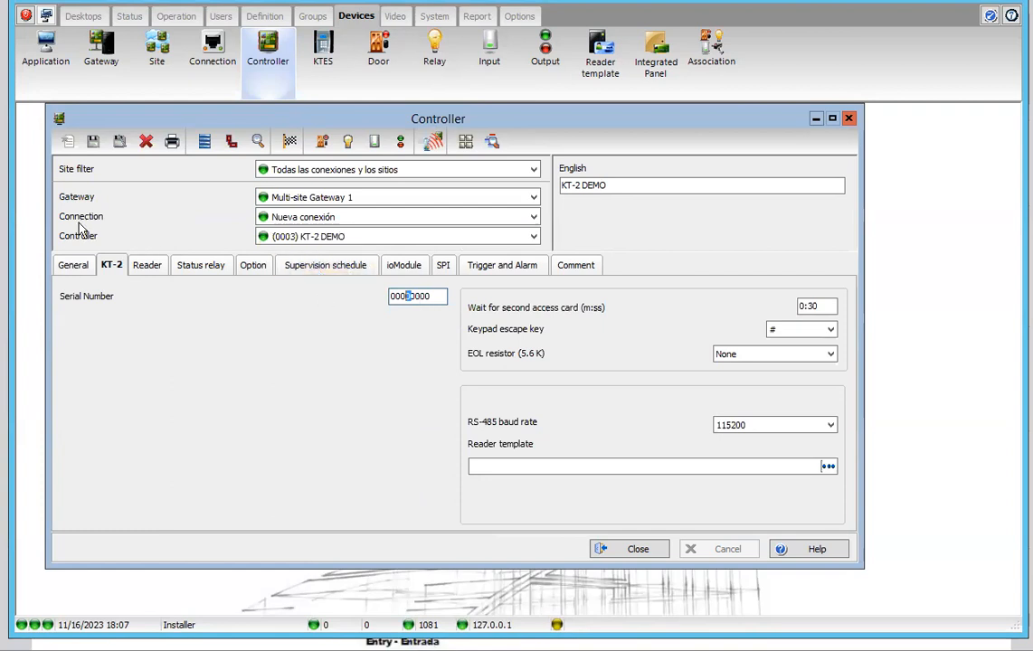
pyautogui.moveTo(163, 503)
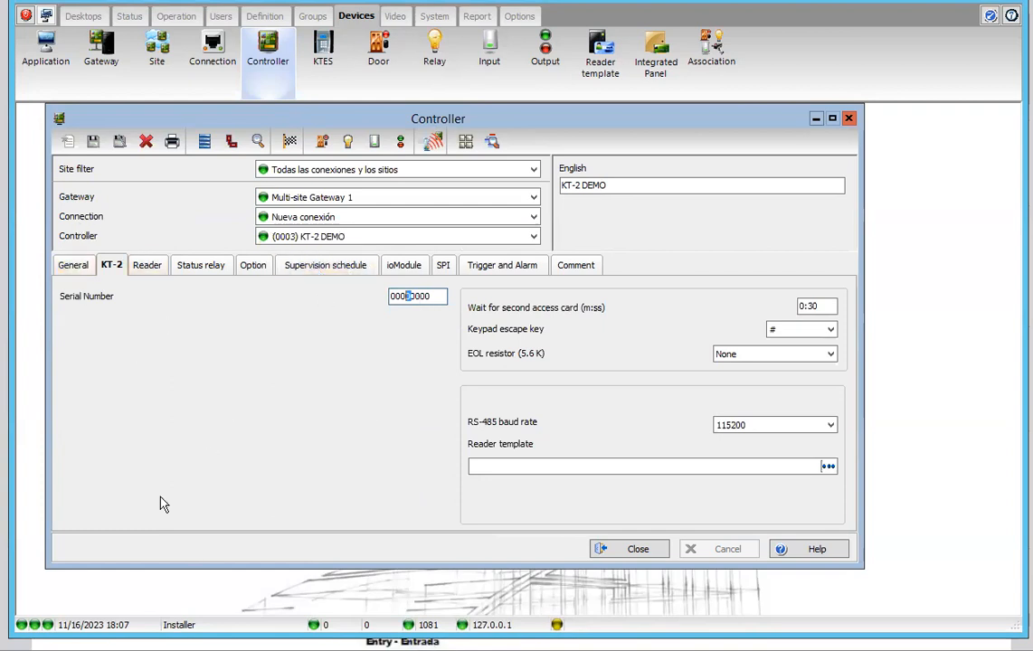
pyautogui.click(72, 264)
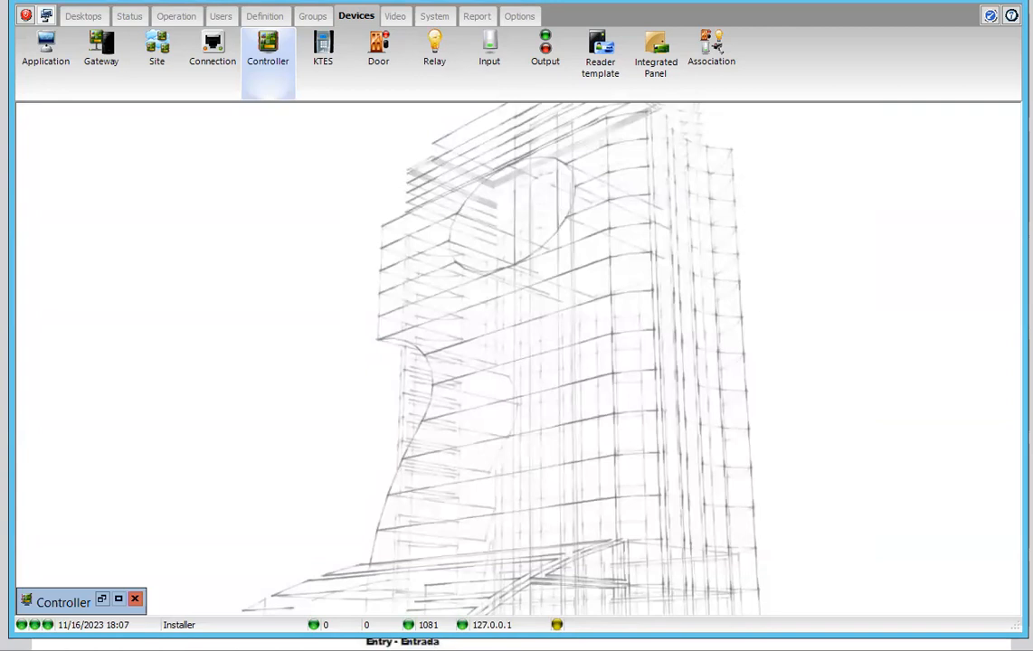
# - List the doors in the Door window, showing KT-2 DEMO Reception and Door IT Room
pyautogui.click(379, 45)
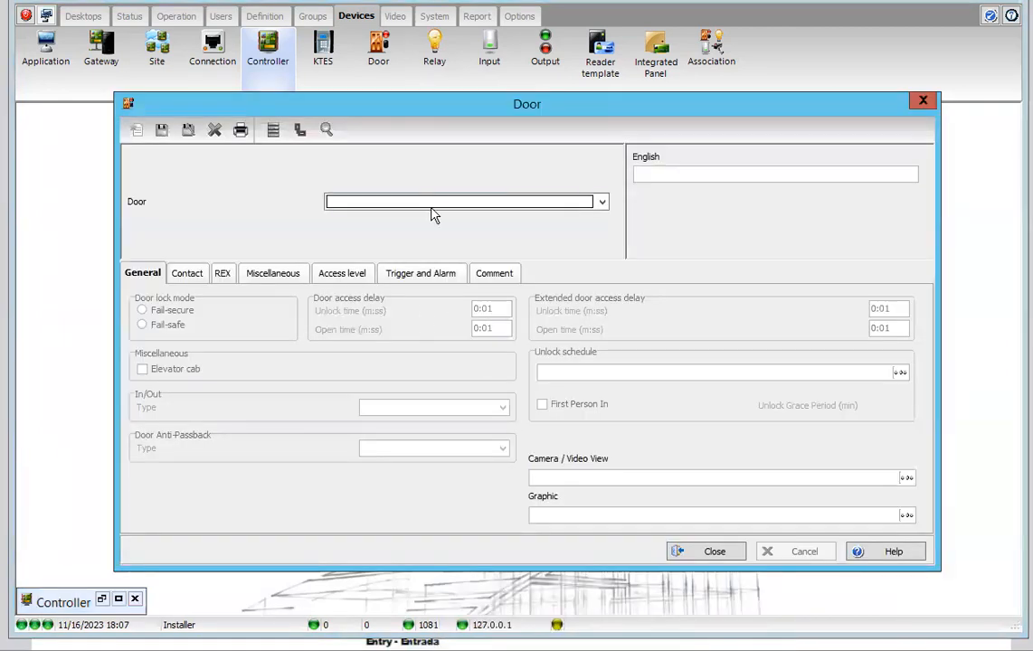
pyautogui.click(601, 202)
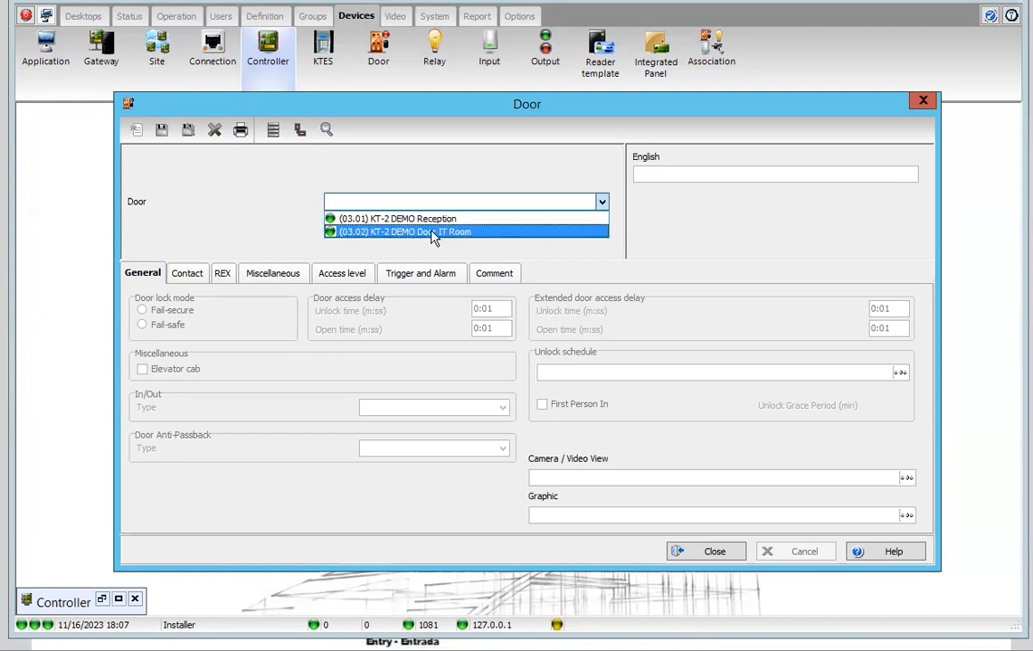
pyautogui.moveTo(680, 558)
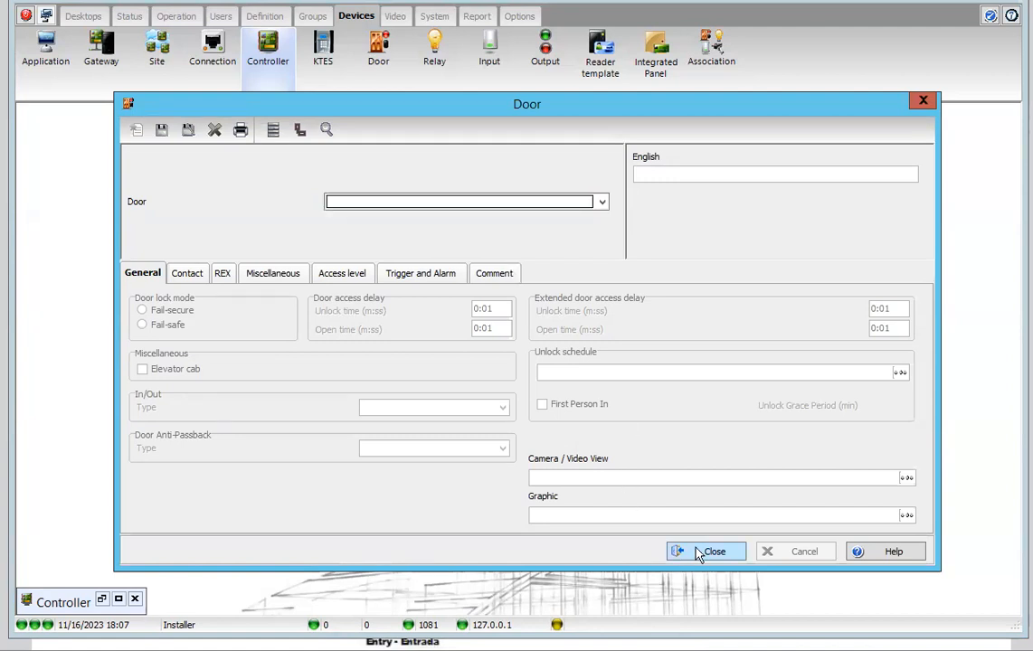
# - Close the Door window and return to the KT-2 DEMO controller's General settings
pyautogui.click(713, 552)
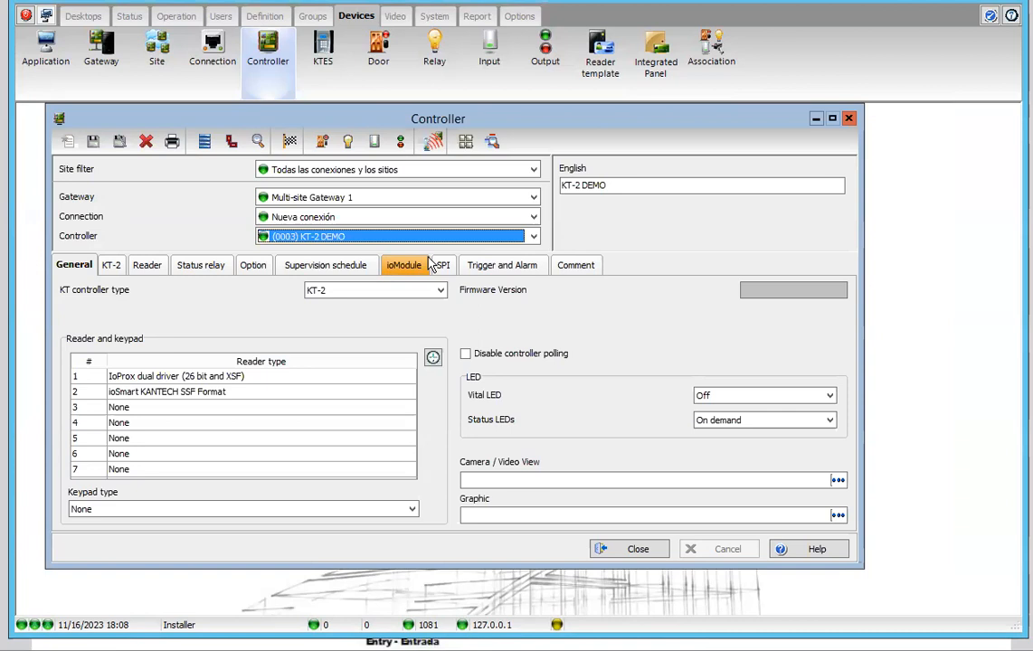
pyautogui.moveTo(149, 264)
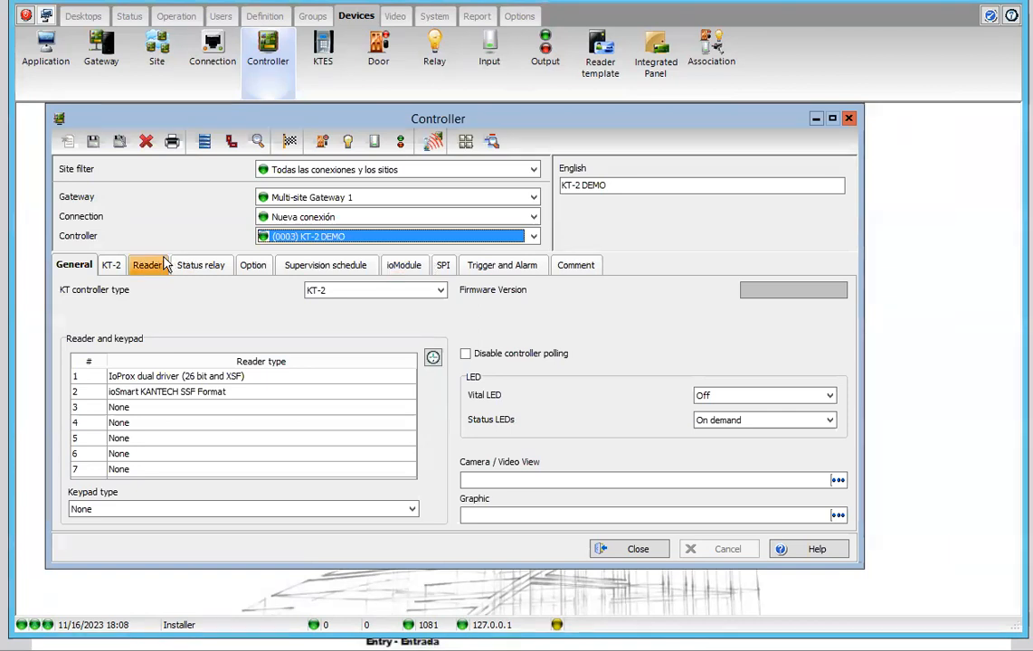
pyautogui.moveTo(488, 329)
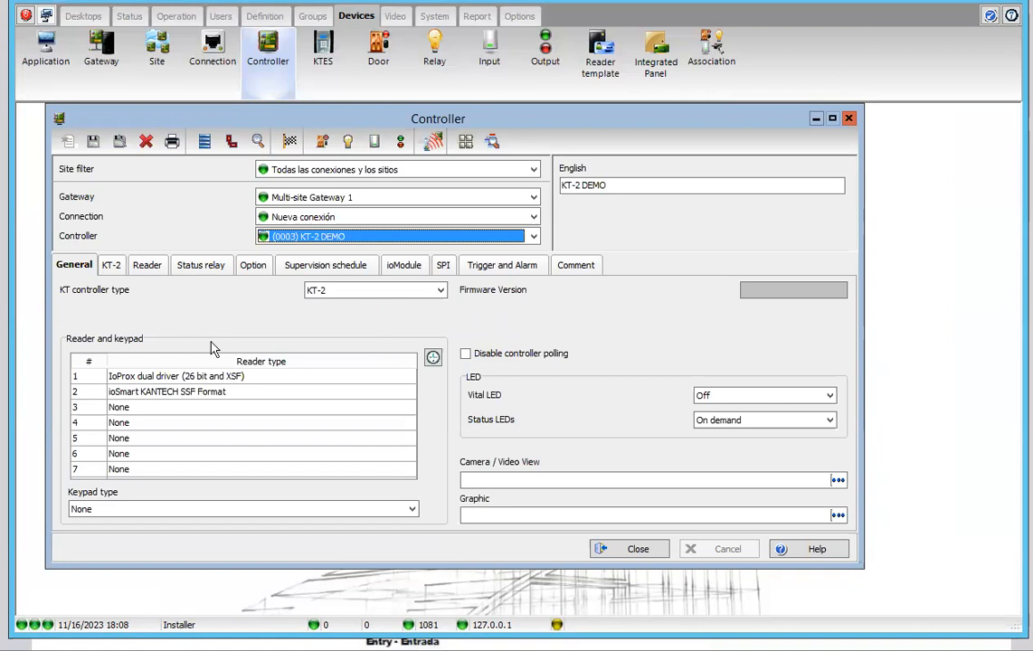
pyautogui.moveTo(179, 383)
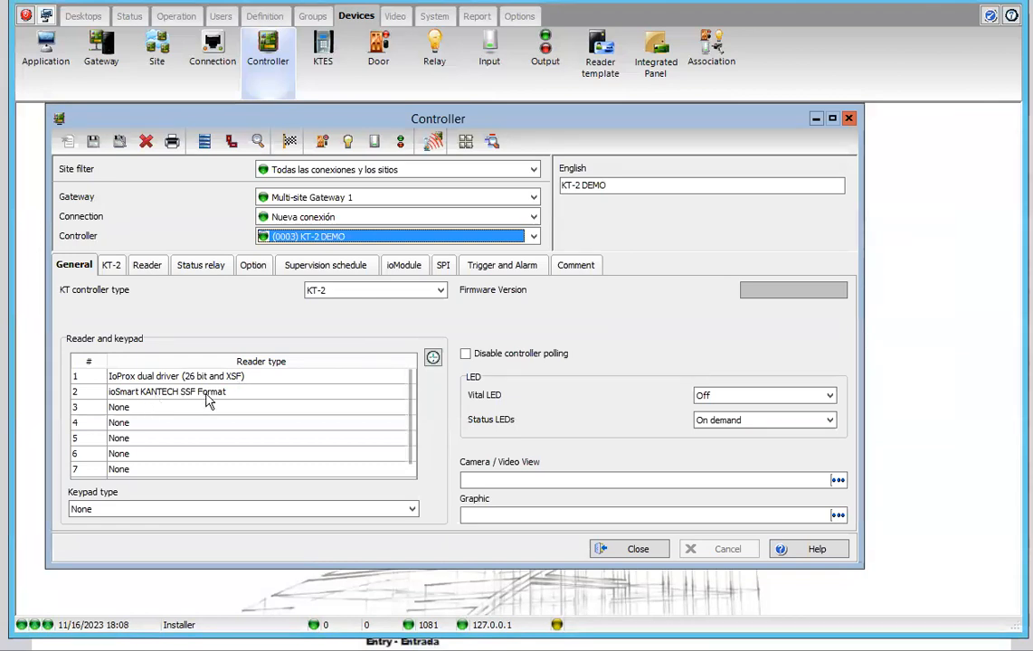
pyautogui.moveTo(141, 382)
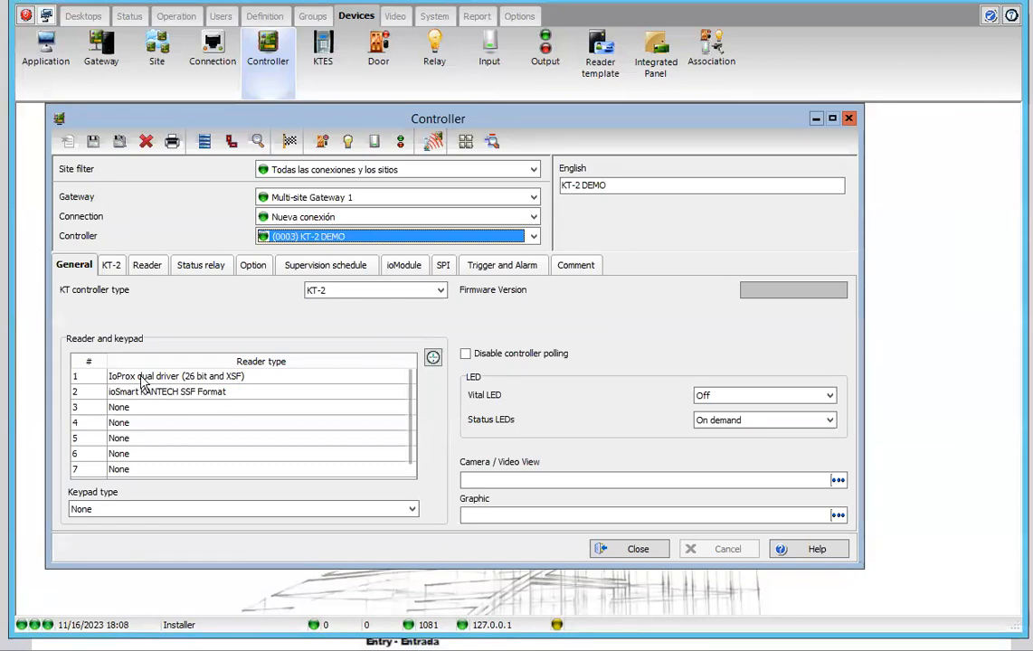
pyautogui.moveTo(172, 413)
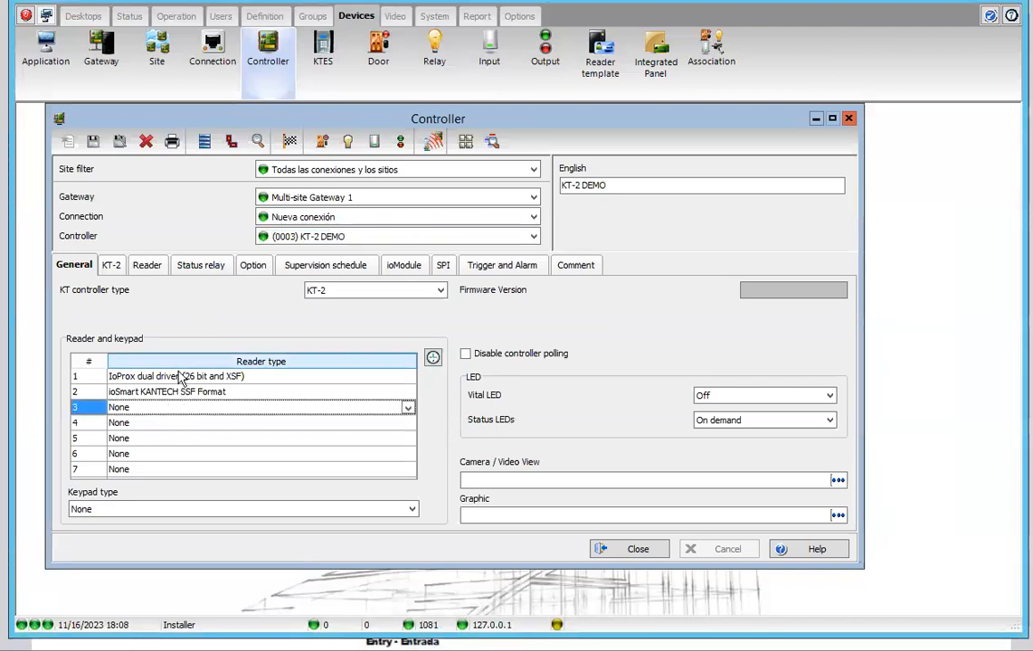
pyautogui.moveTo(238, 317)
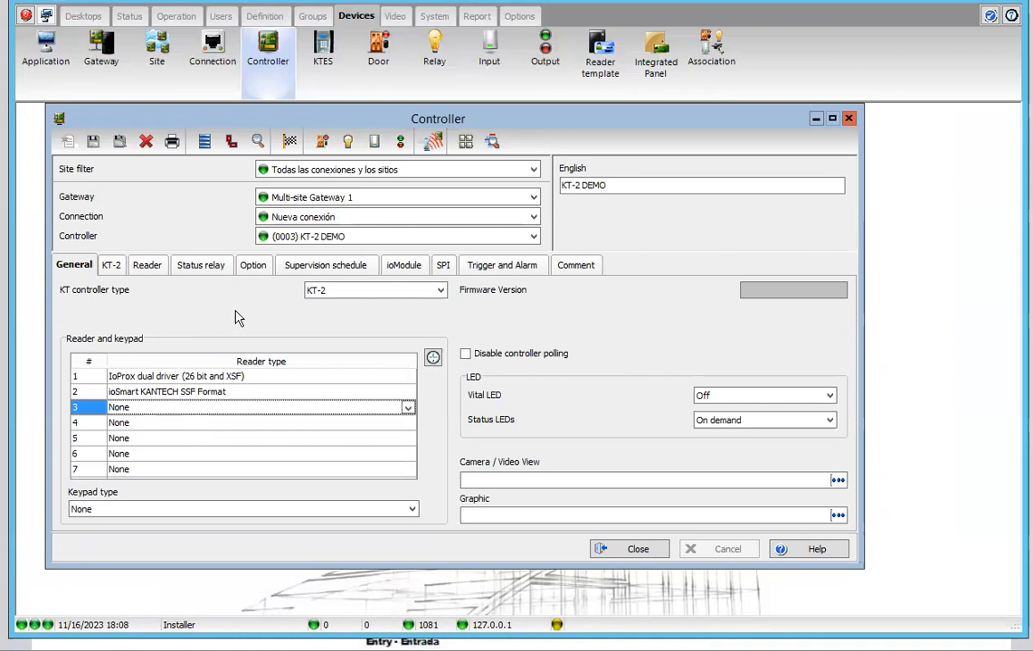
pyautogui.moveTo(177, 322)
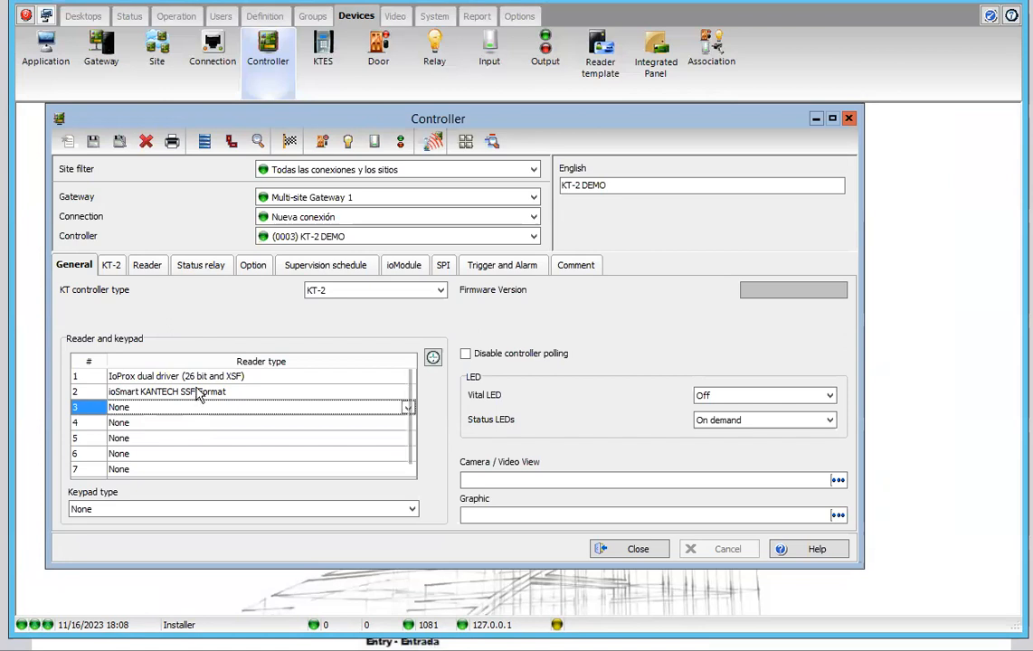
# - Set reader 1 and reader 2 types to None and save the controller
pyautogui.click(407, 377)
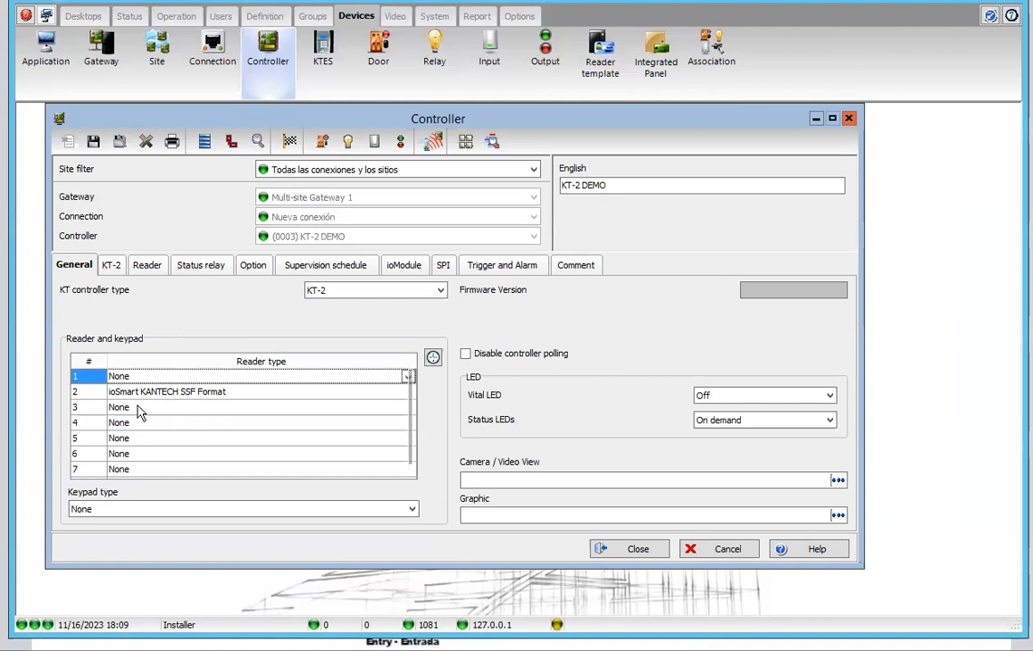
pyautogui.moveTo(206, 398)
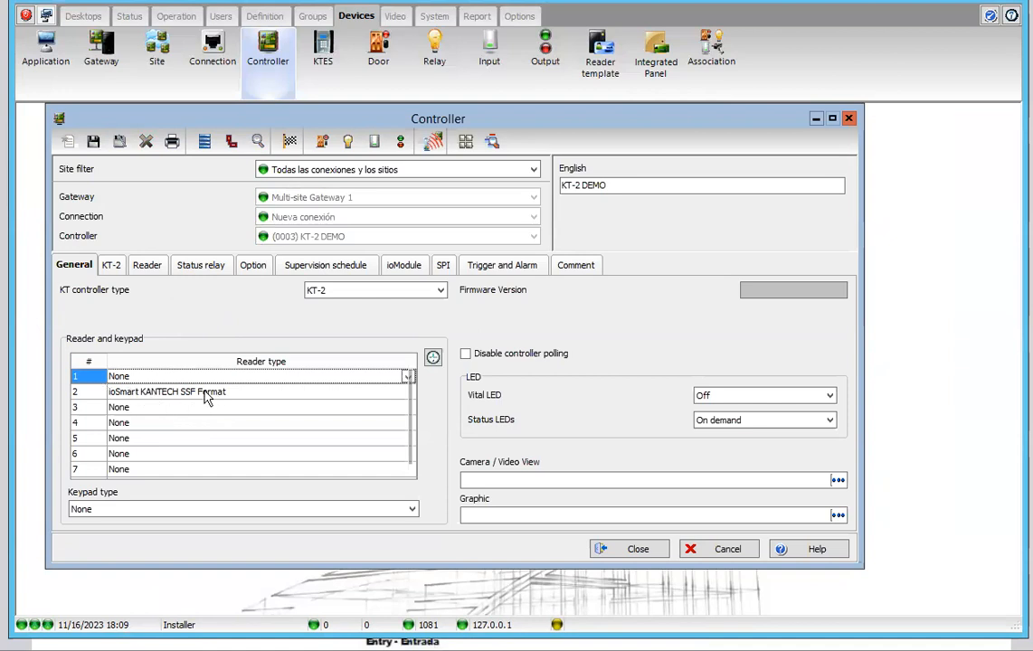
pyautogui.click(407, 391)
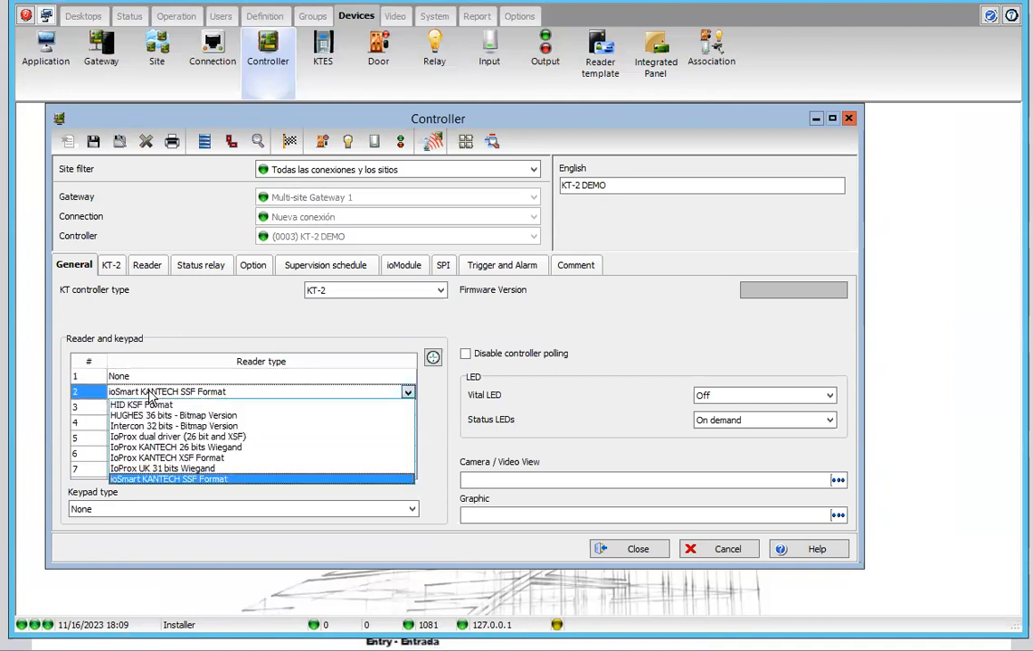
pyautogui.click(120, 377)
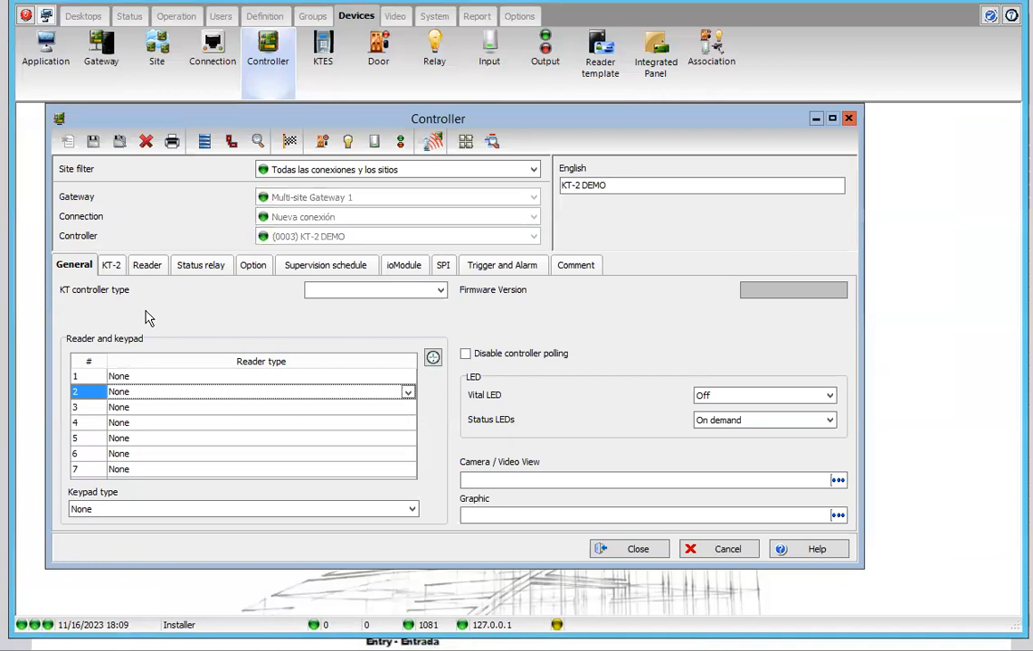
pyautogui.click(374, 289)
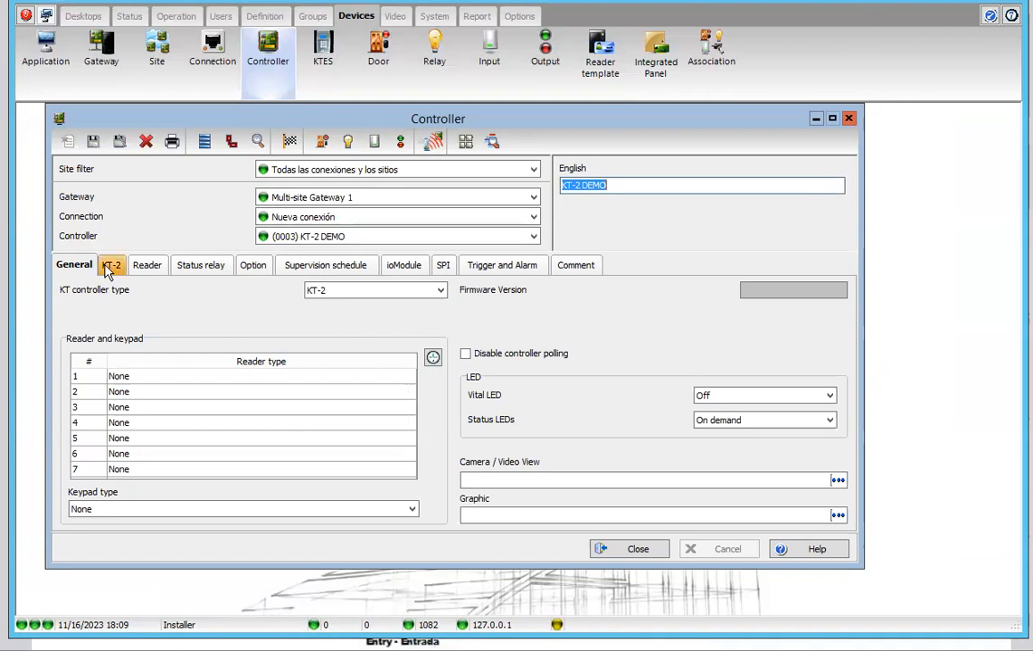
# - Enable exit readers on both KT-2 DEMO doors and save
pyautogui.click(112, 264)
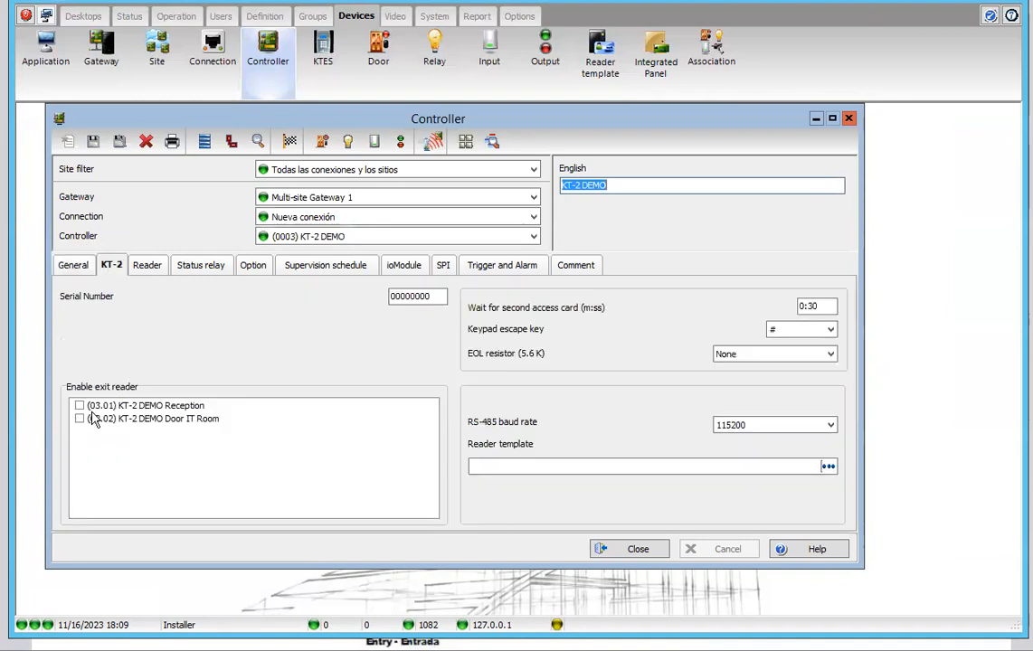
pyautogui.moveTo(90, 425)
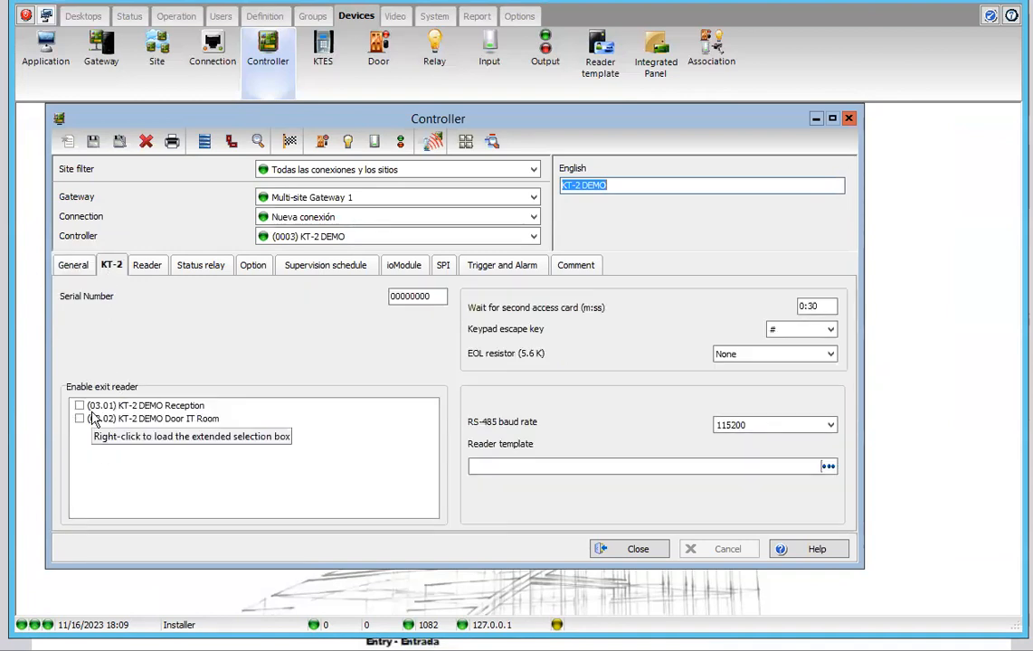
pyautogui.moveTo(98, 430)
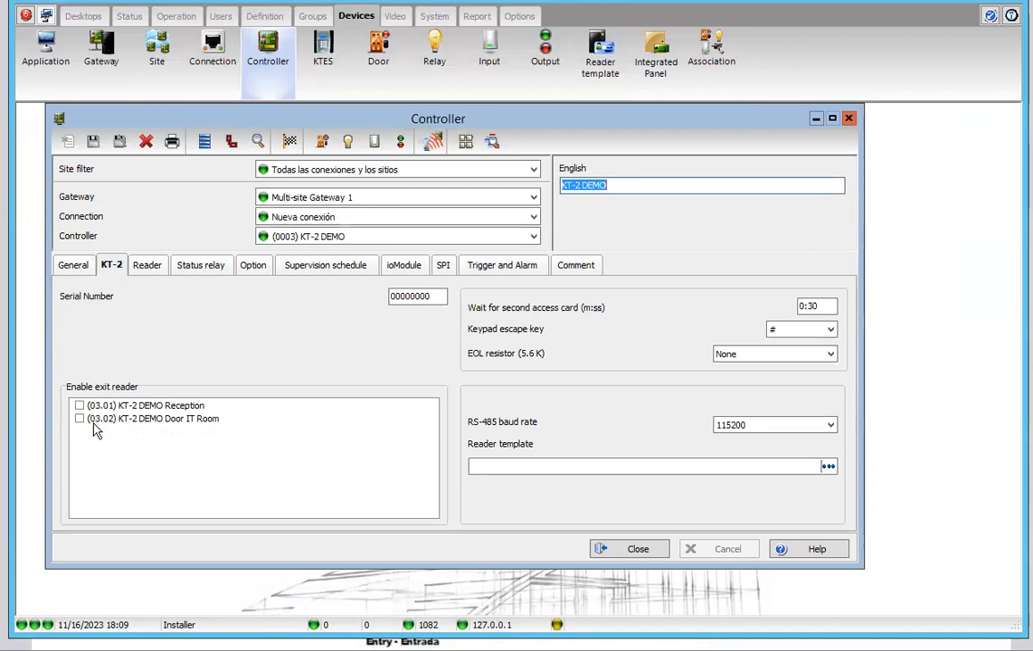
pyautogui.moveTo(149, 395)
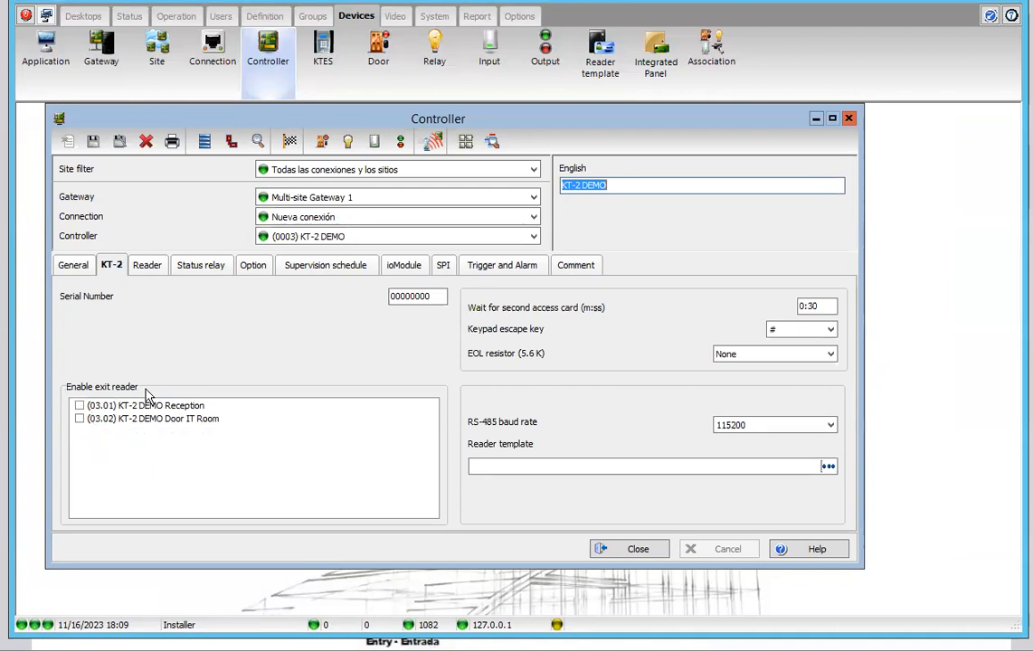
pyautogui.moveTo(98, 416)
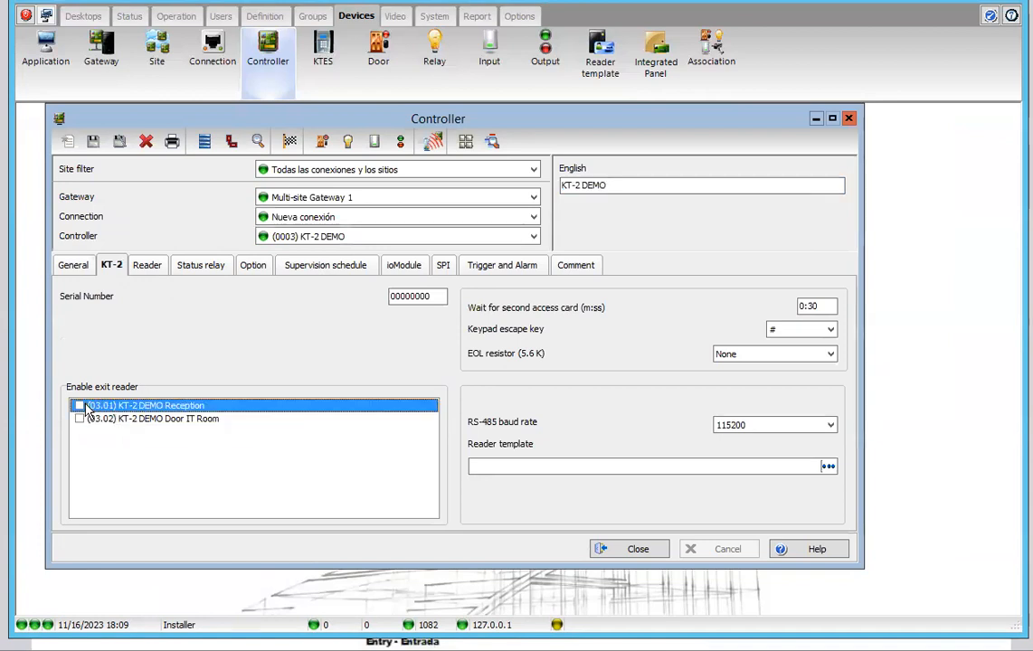
pyautogui.click(80, 420)
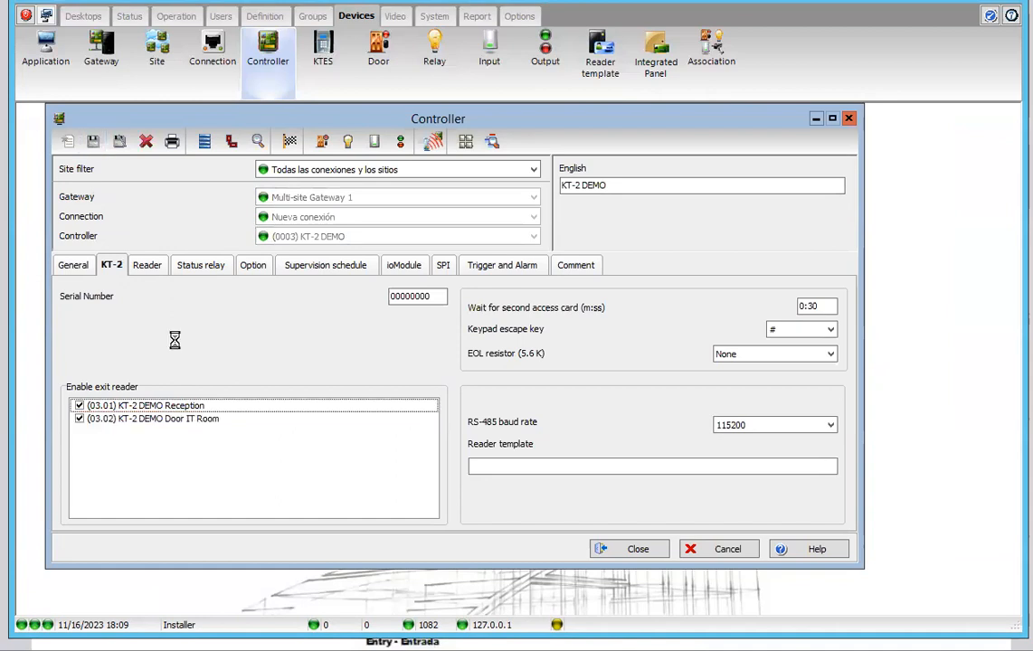
pyautogui.moveTo(152, 333)
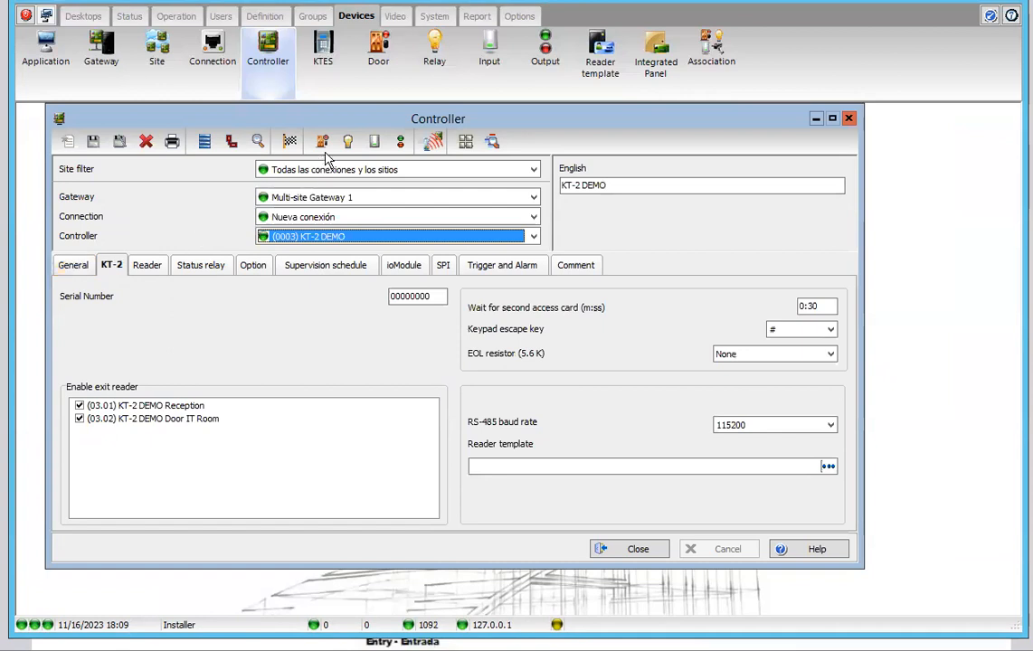
# - Review the door list now including Exit entries for Reception and Door IT Room
pyautogui.click(814, 119)
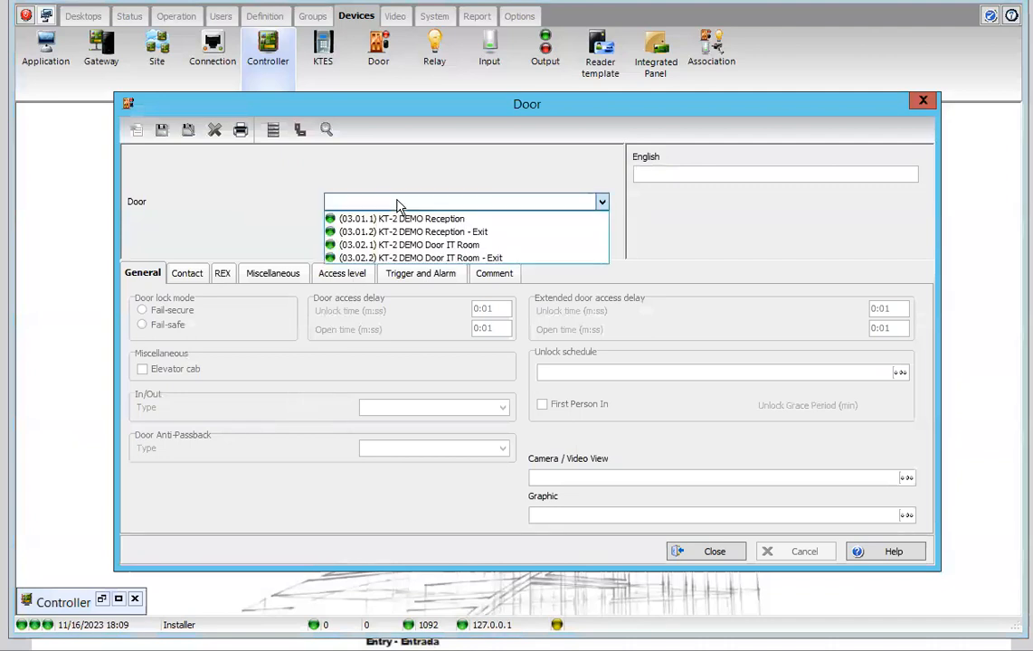
pyautogui.moveTo(378, 207)
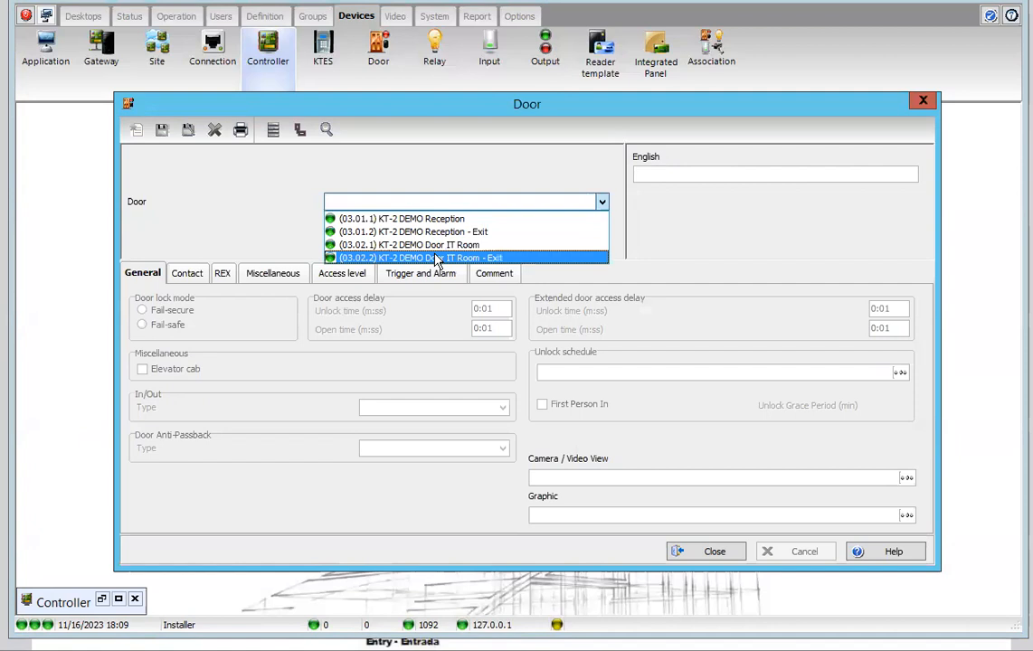
pyautogui.moveTo(724, 554)
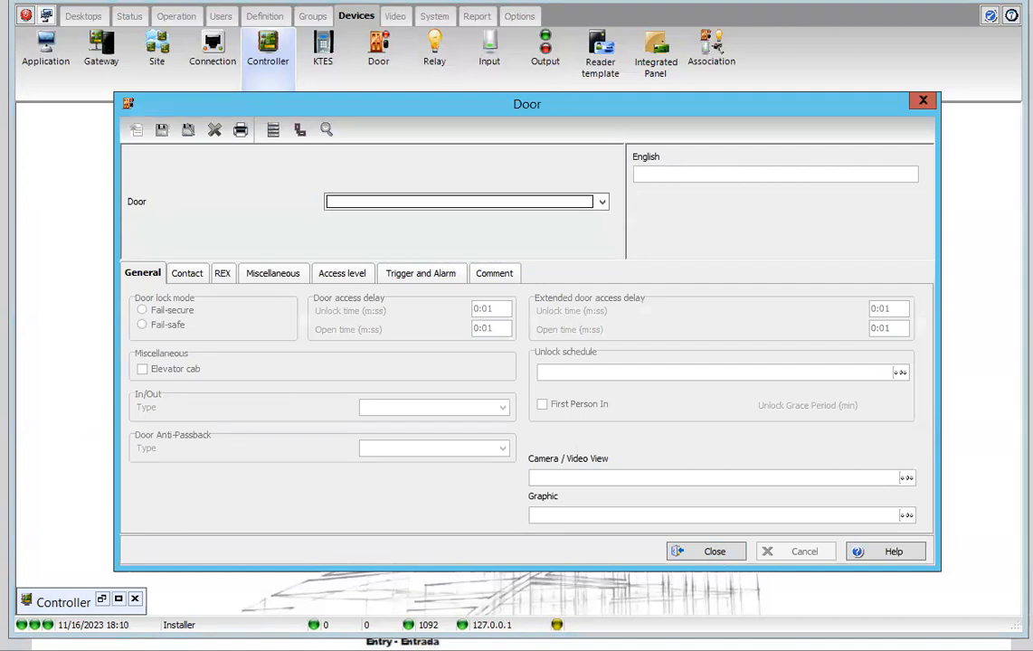
pyautogui.moveTo(412, 435)
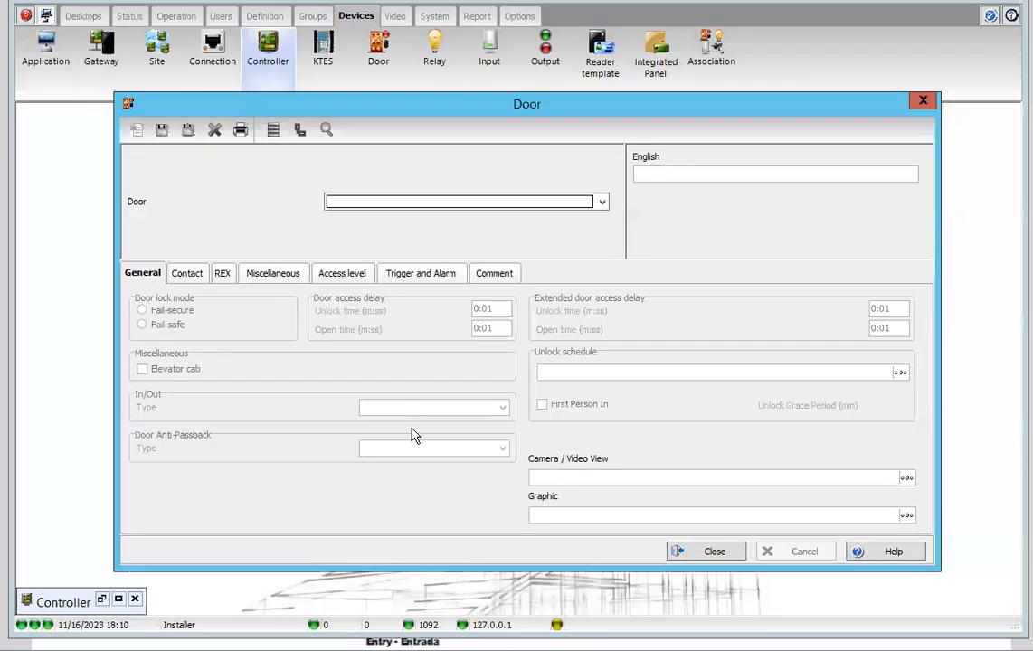
# - Bring back the KT-2 DEMO controller window on its General reader and keypad list
pyautogui.click(601, 203)
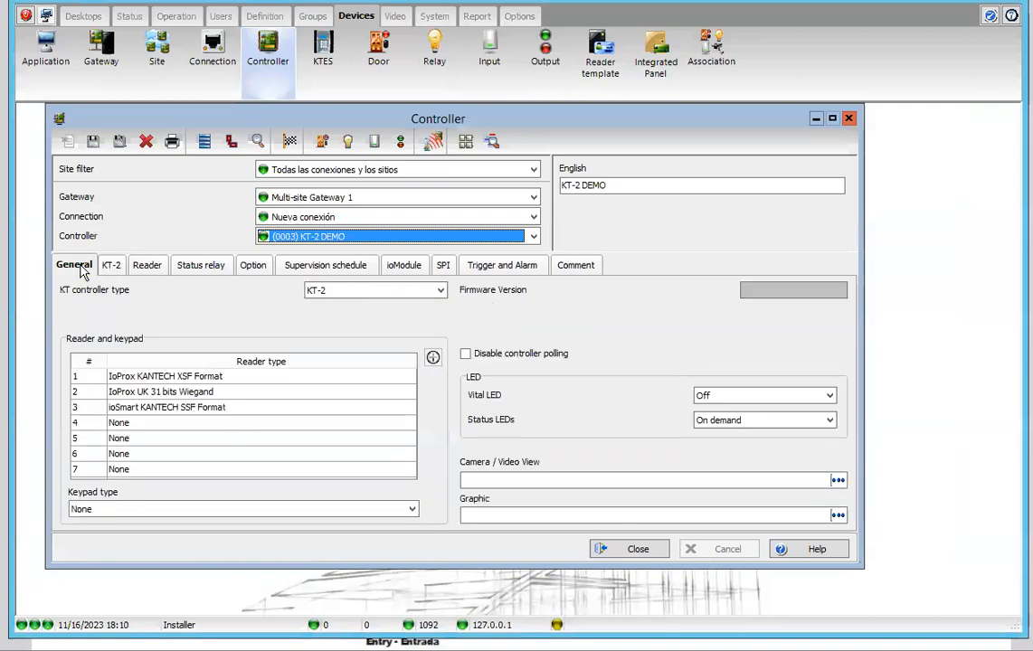
pyautogui.moveTo(166, 380)
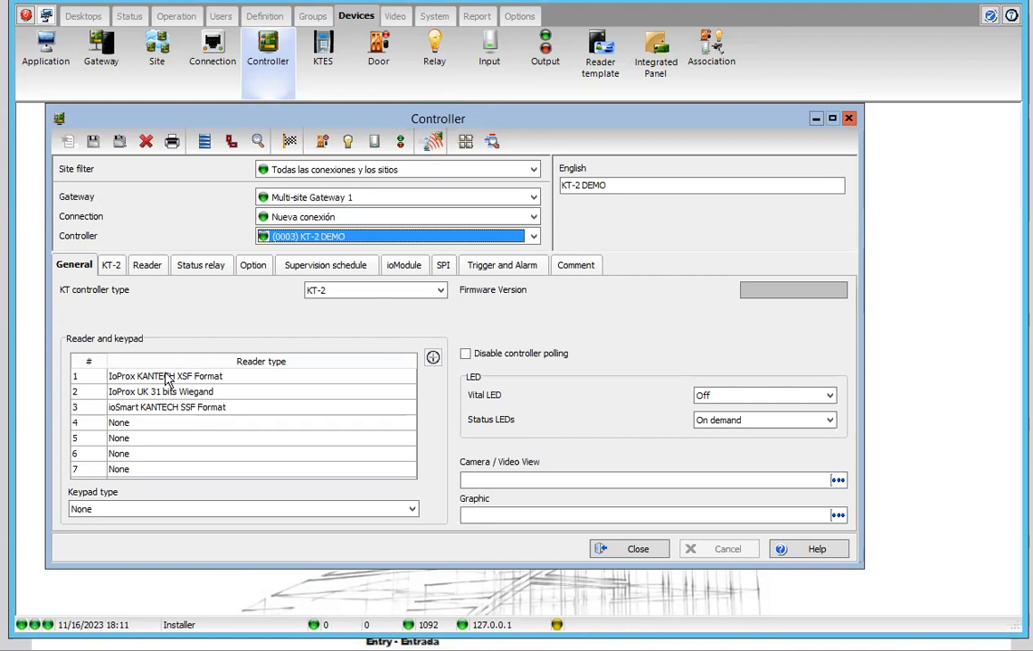
pyautogui.moveTo(111, 460)
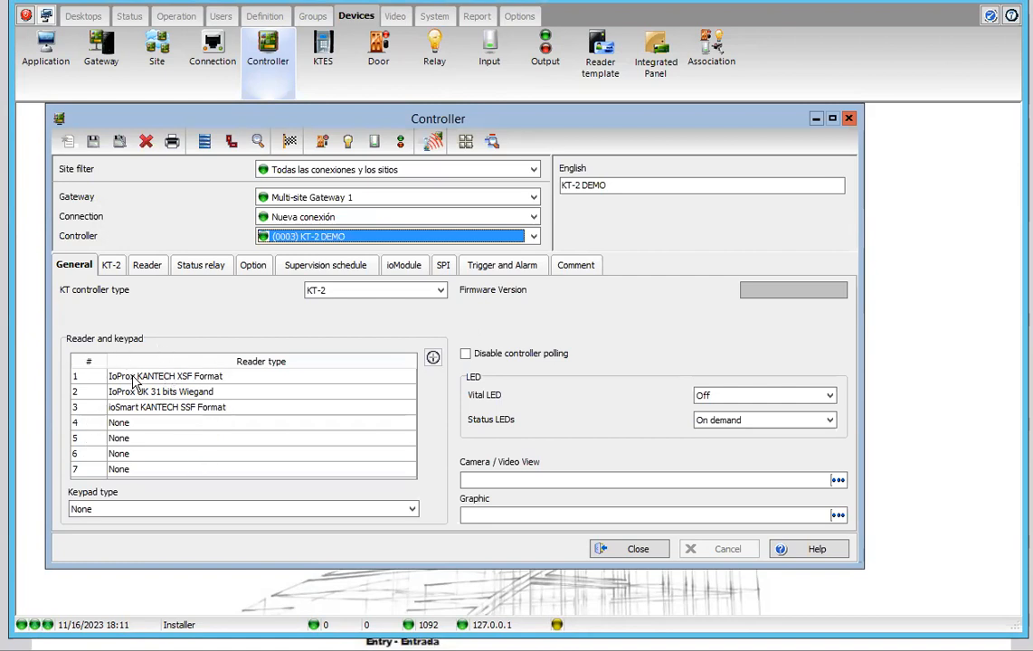
pyautogui.moveTo(159, 391)
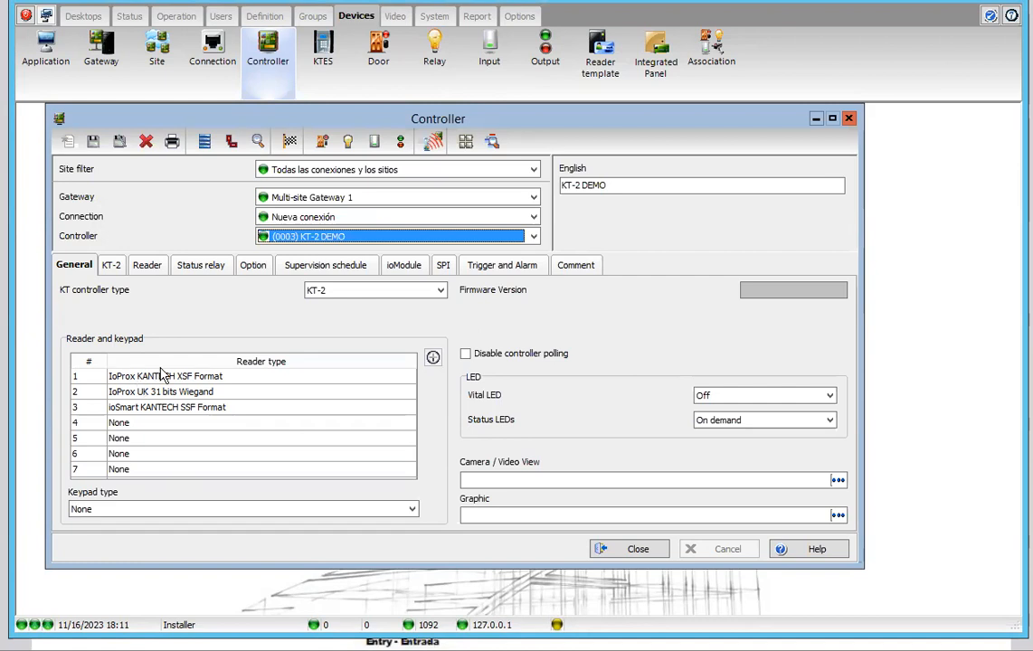
pyautogui.moveTo(134, 388)
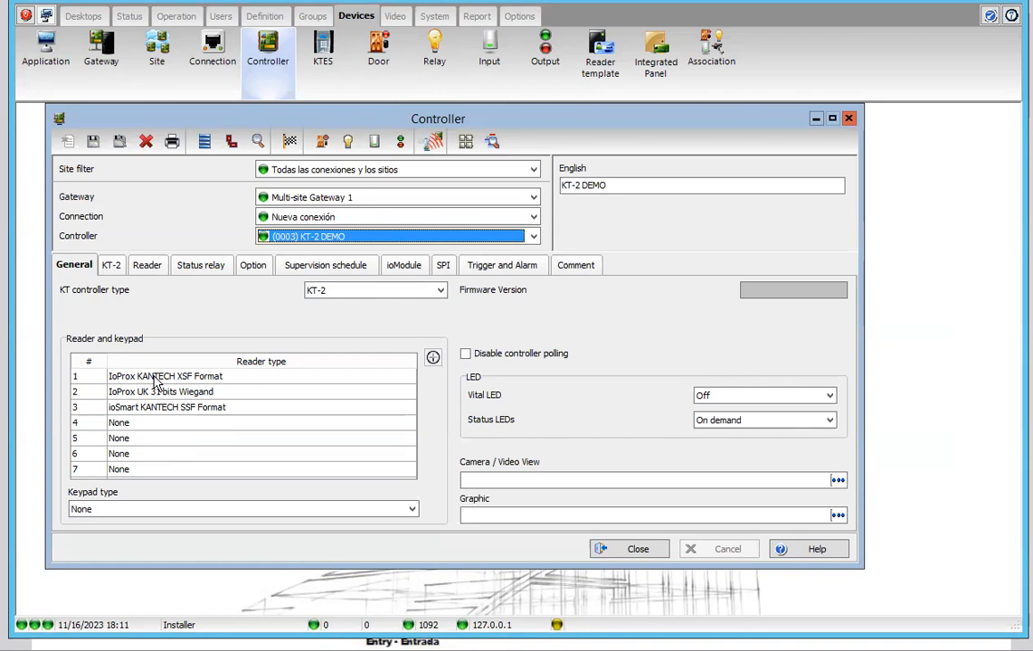
pyautogui.moveTo(148, 401)
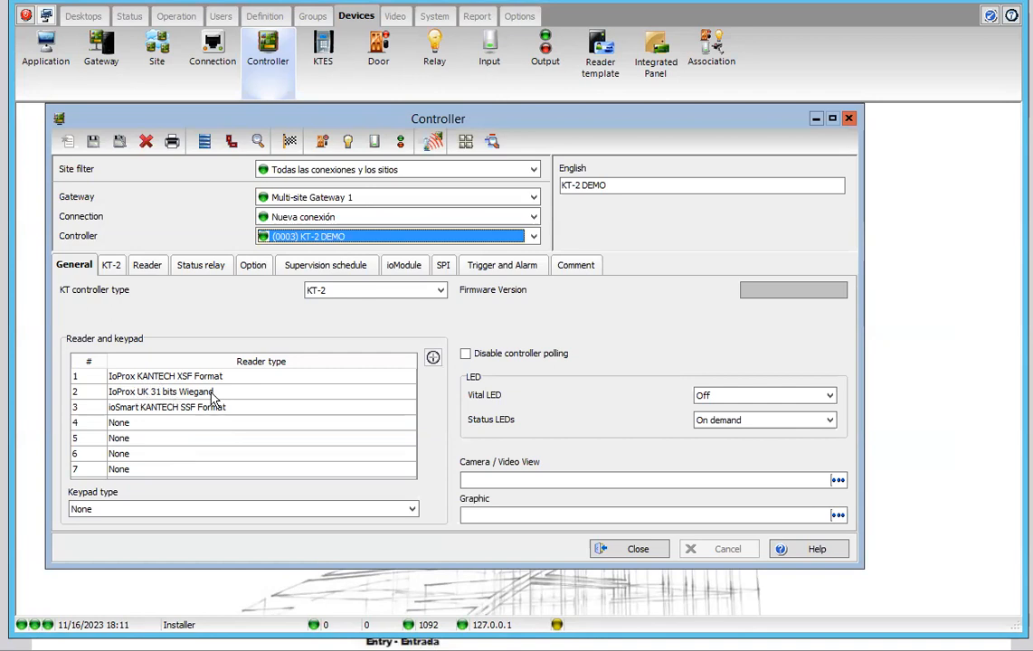
pyautogui.moveTo(192, 424)
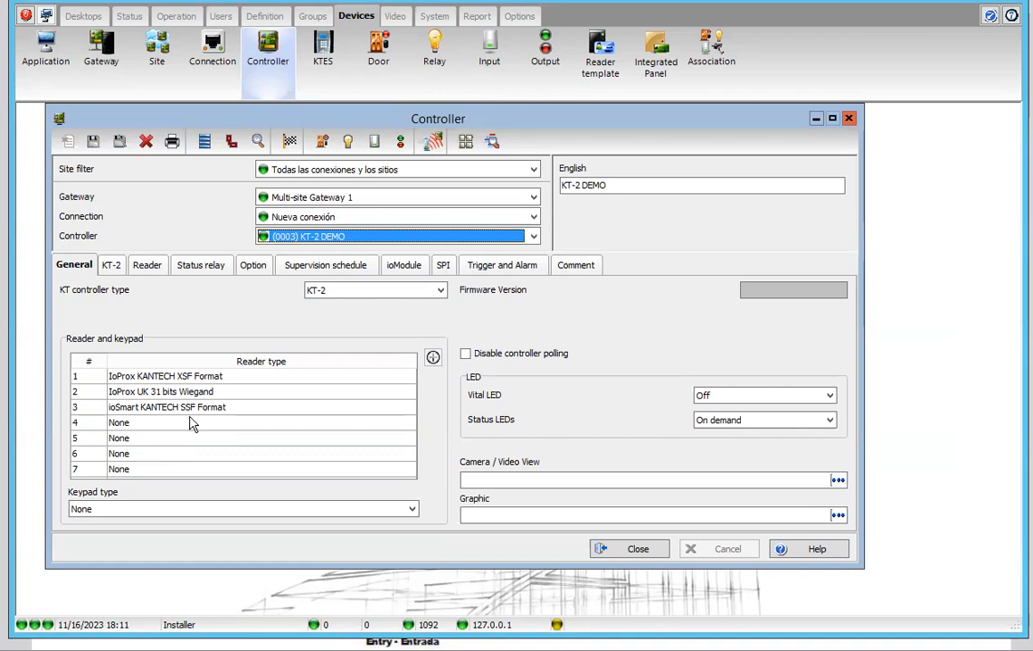
pyautogui.moveTo(219, 416)
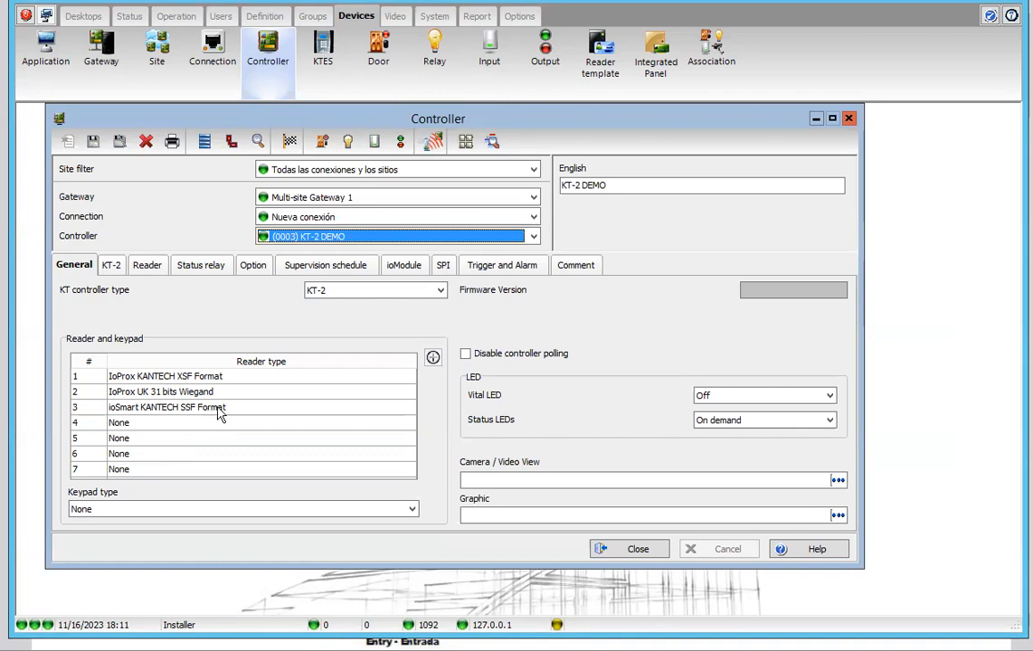
pyautogui.moveTo(226, 414)
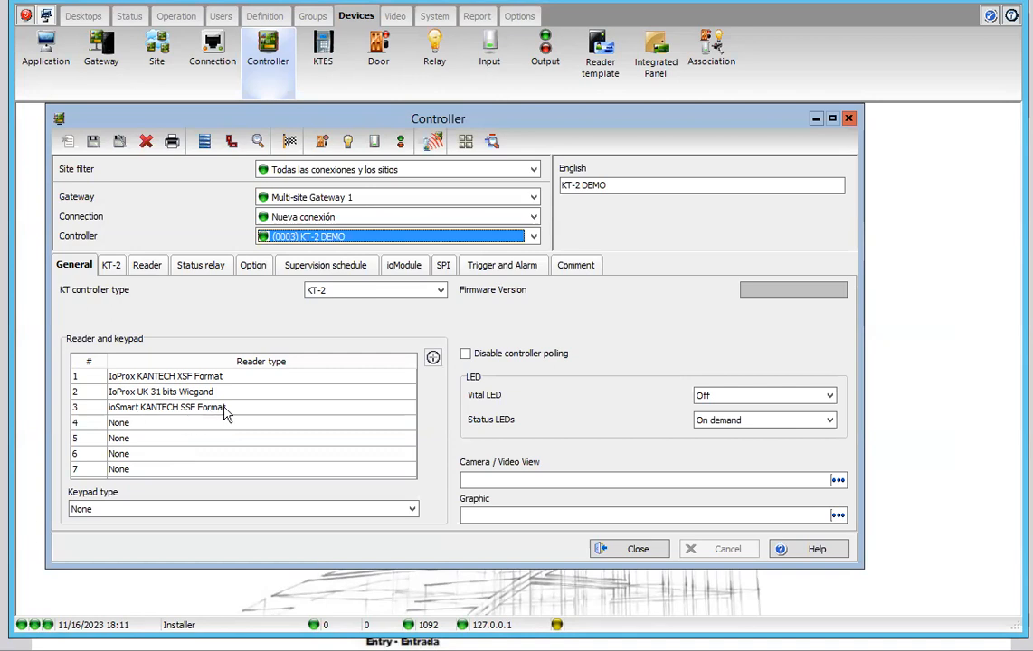
pyautogui.moveTo(178, 415)
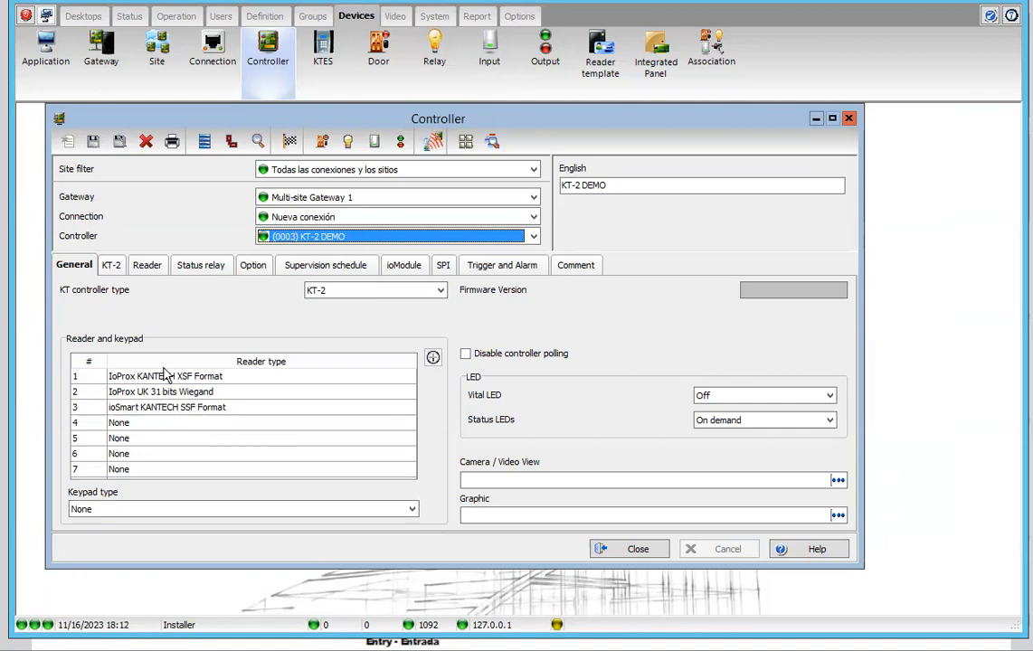
pyautogui.moveTo(159, 383)
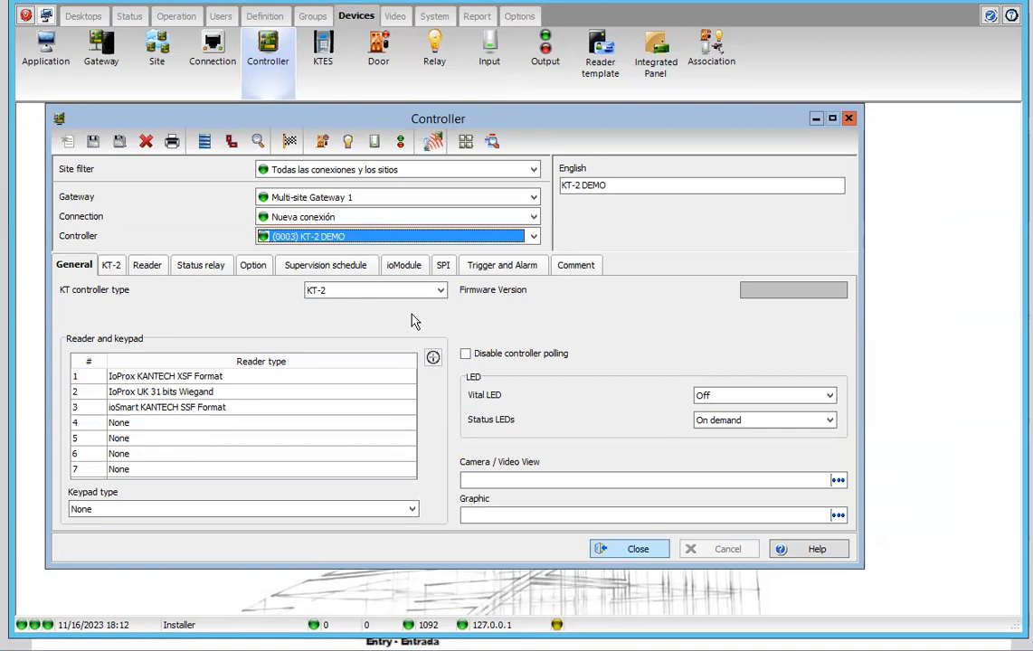
pyautogui.moveTo(315, 236)
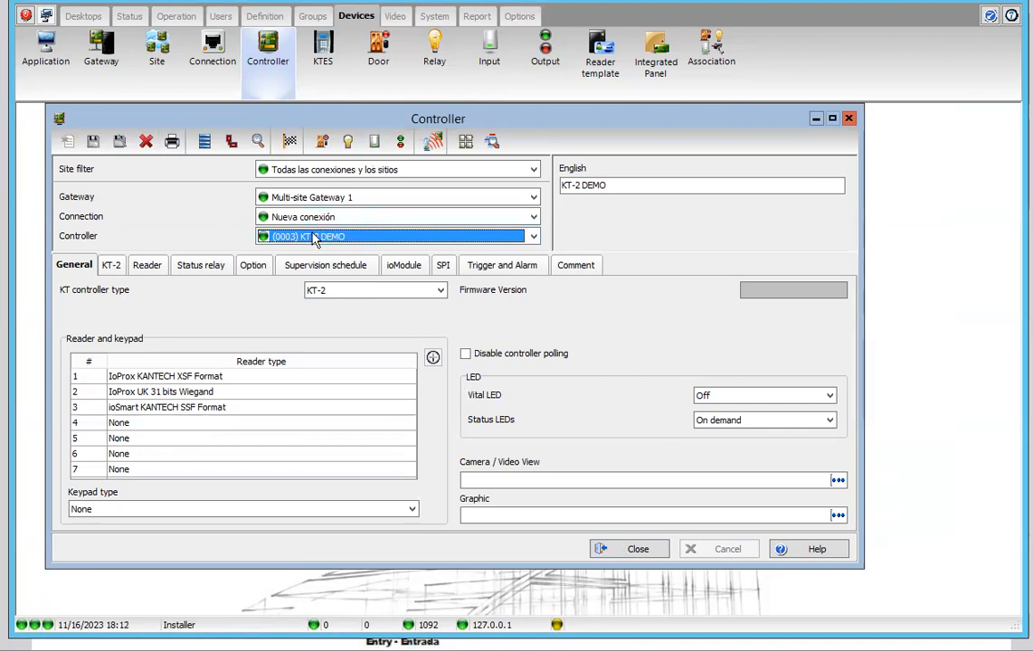
# - Browse the controller and connection lists to load Controlador #1, then minimize its window
pyautogui.click(532, 235)
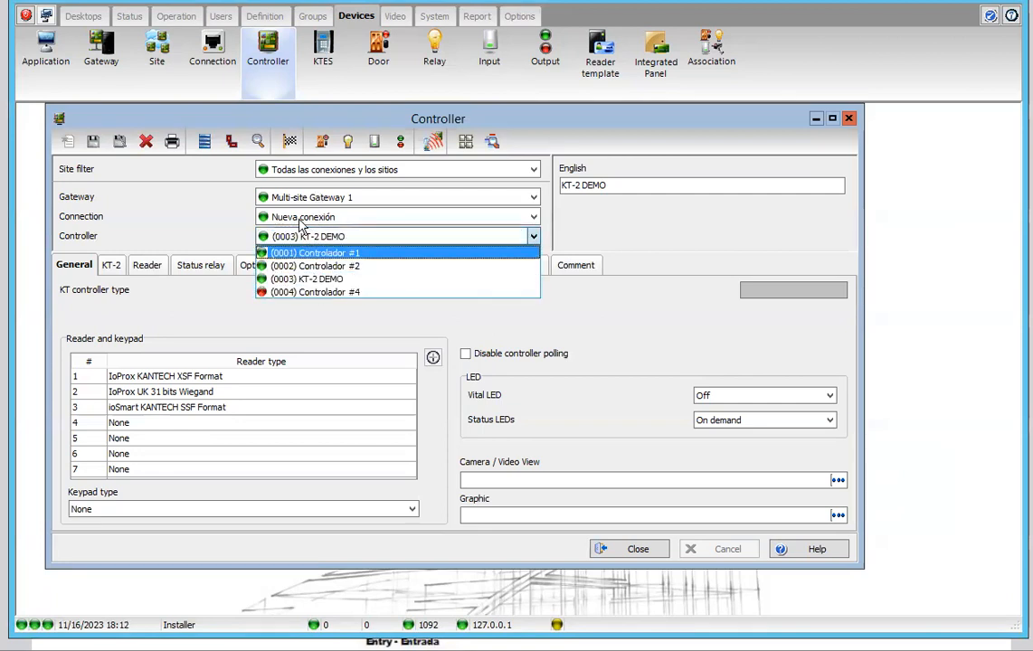
pyautogui.click(315, 279)
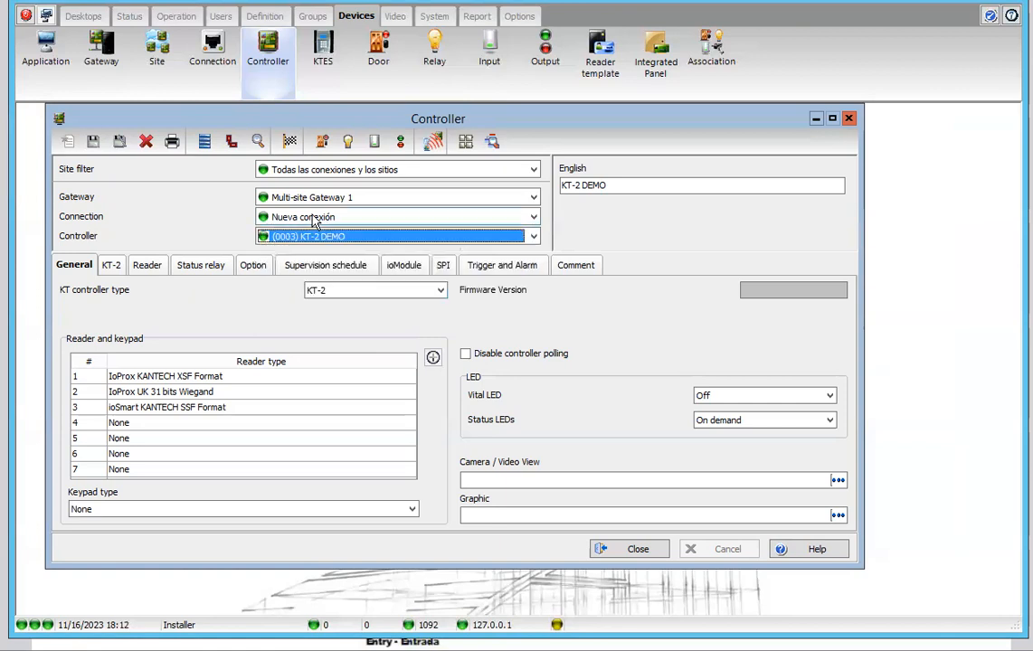
pyautogui.click(532, 217)
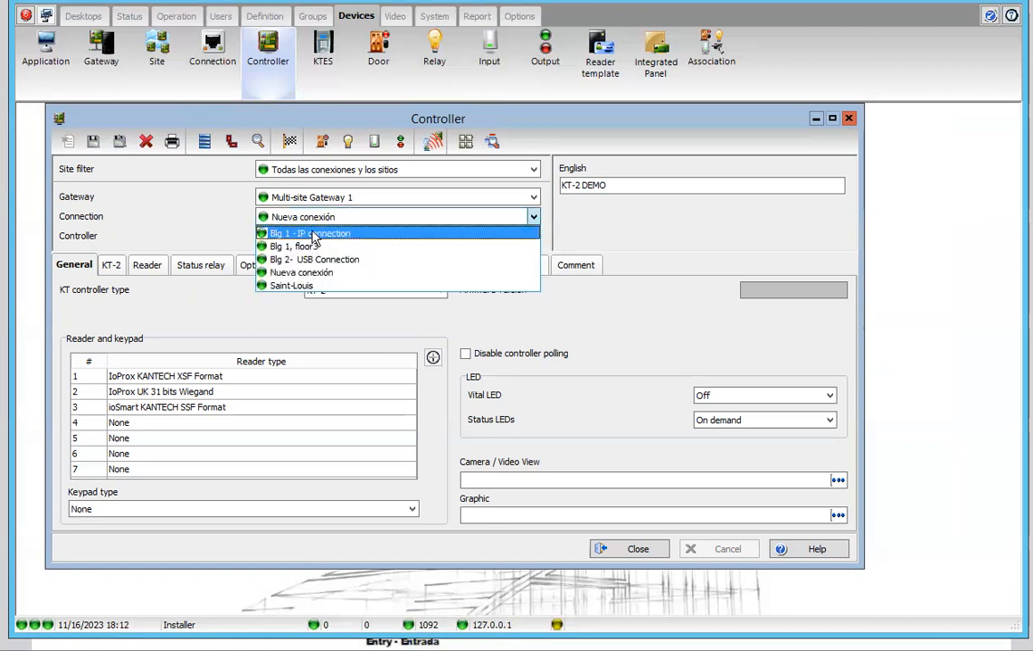
pyautogui.moveTo(315, 201)
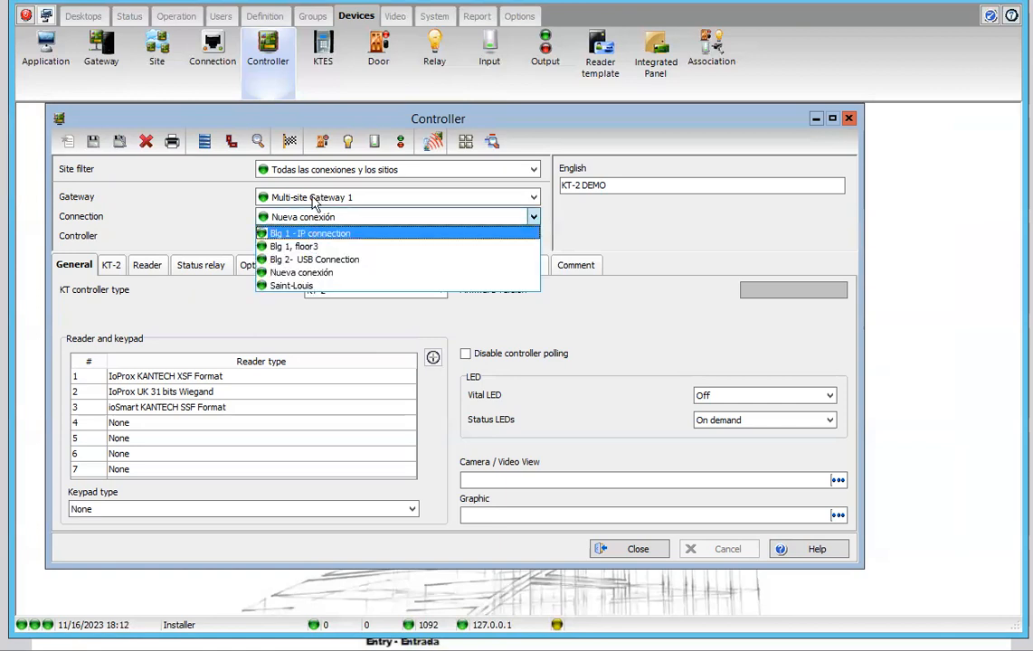
pyautogui.moveTo(305, 272)
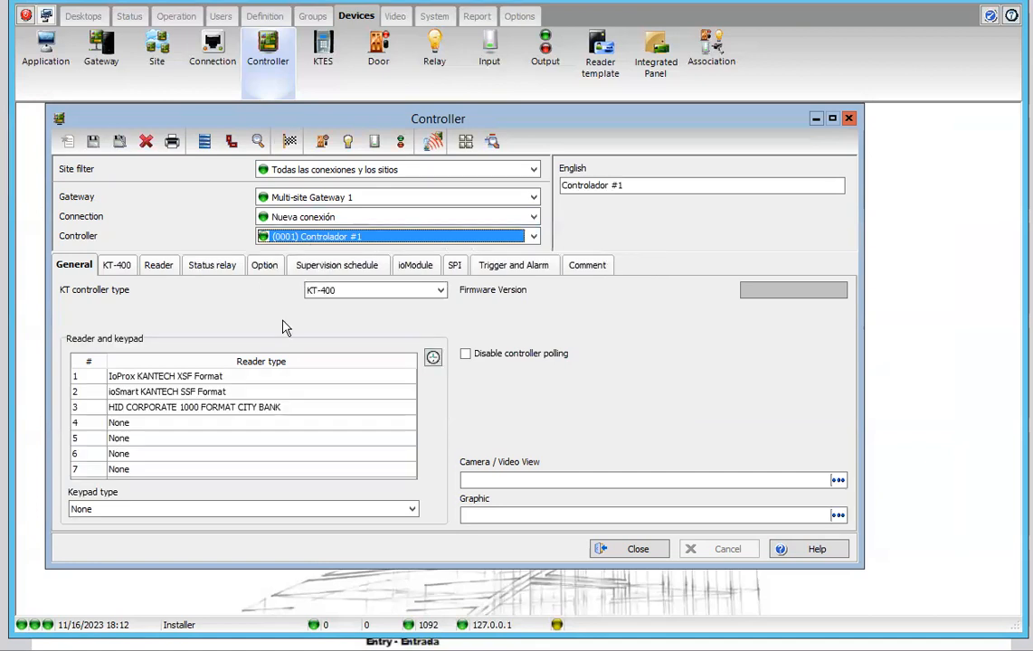
pyautogui.moveTo(337, 311)
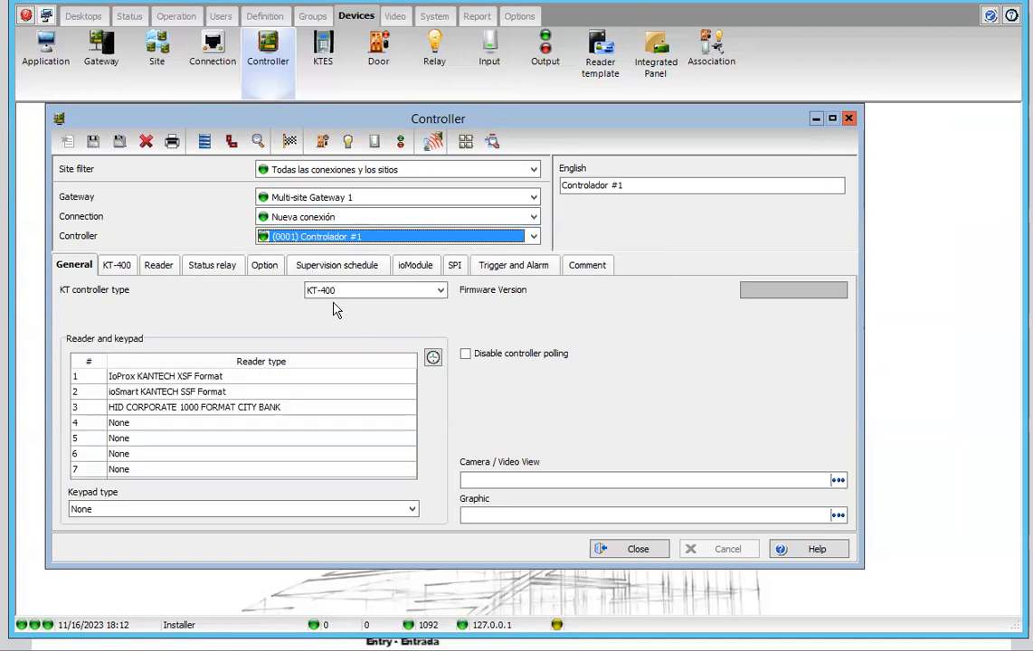
pyautogui.moveTo(34, 371)
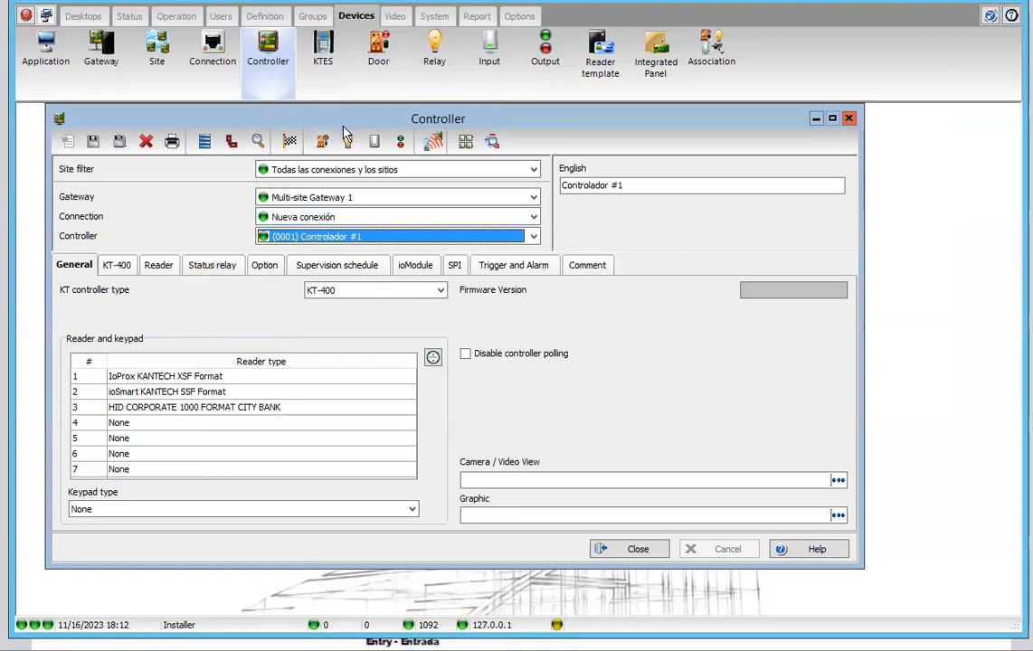
pyautogui.click(814, 119)
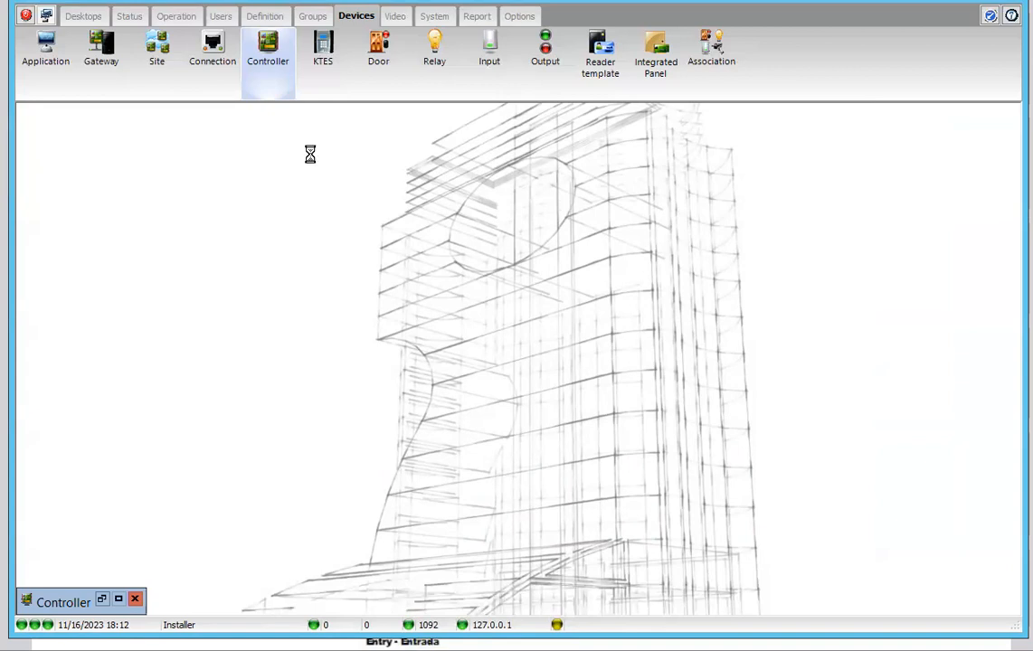
pyautogui.moveTo(333, 340)
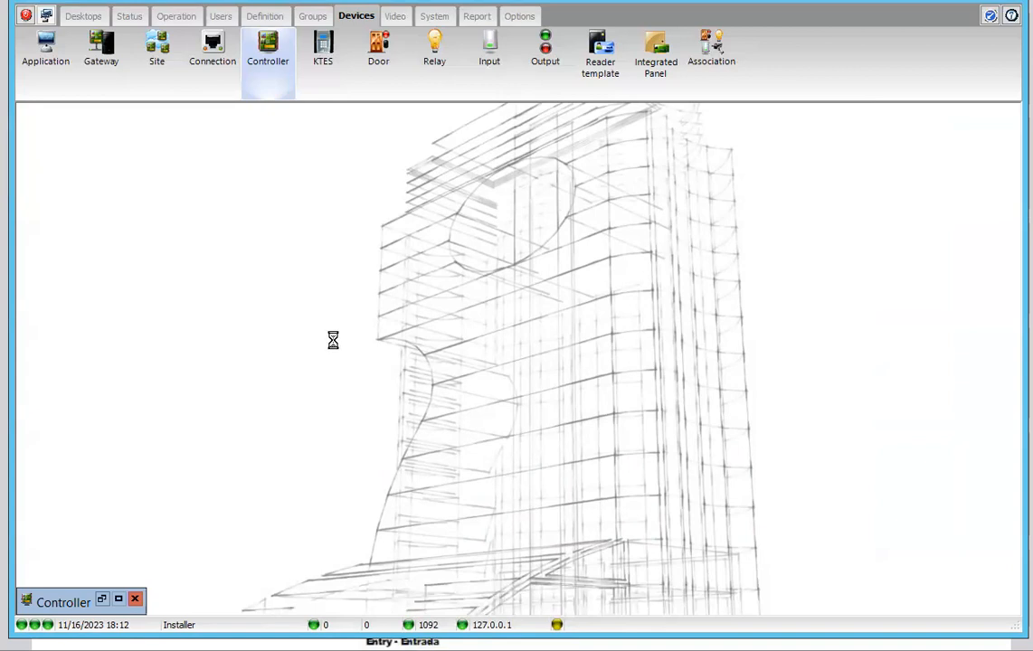
pyautogui.moveTo(336, 348)
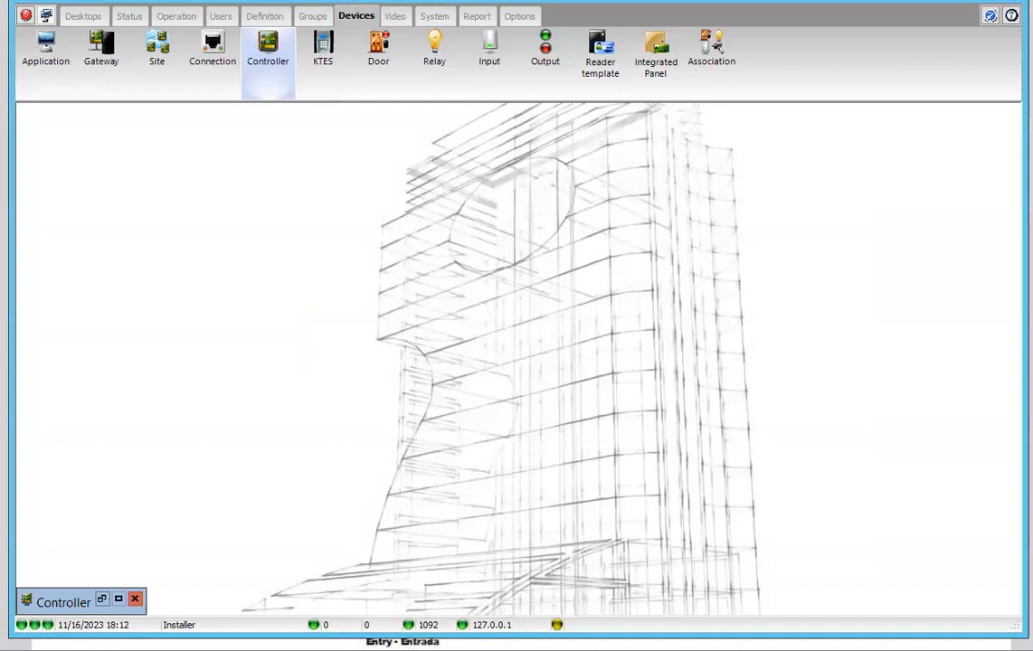
# - Review the Door settings with no door chosen and close them unchanged, restoring Controlador #1
pyautogui.click(378, 47)
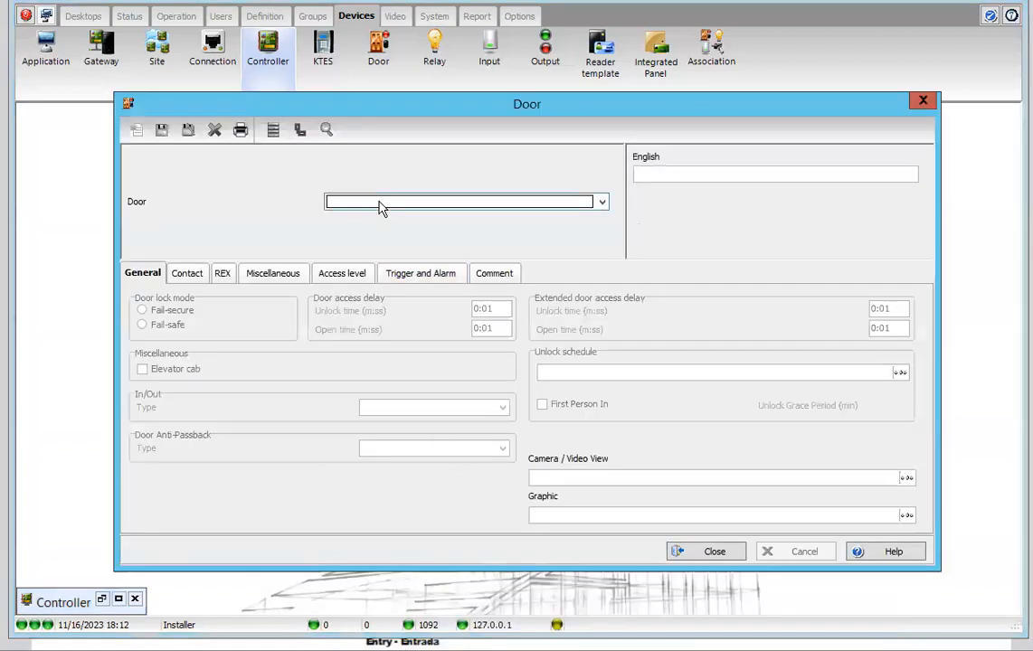
pyautogui.click(601, 203)
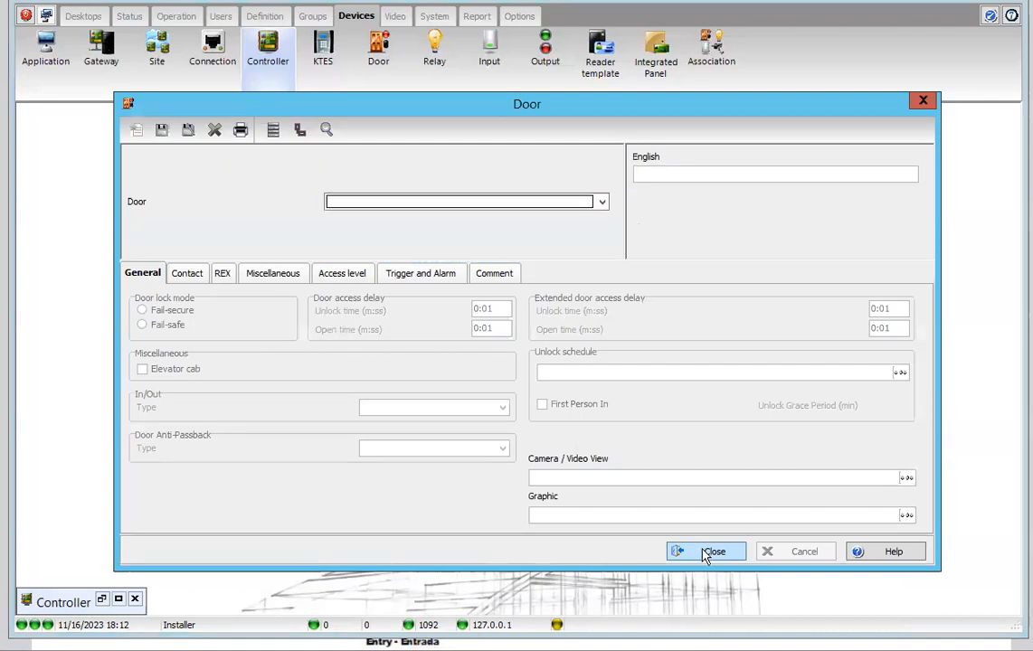
pyautogui.click(713, 552)
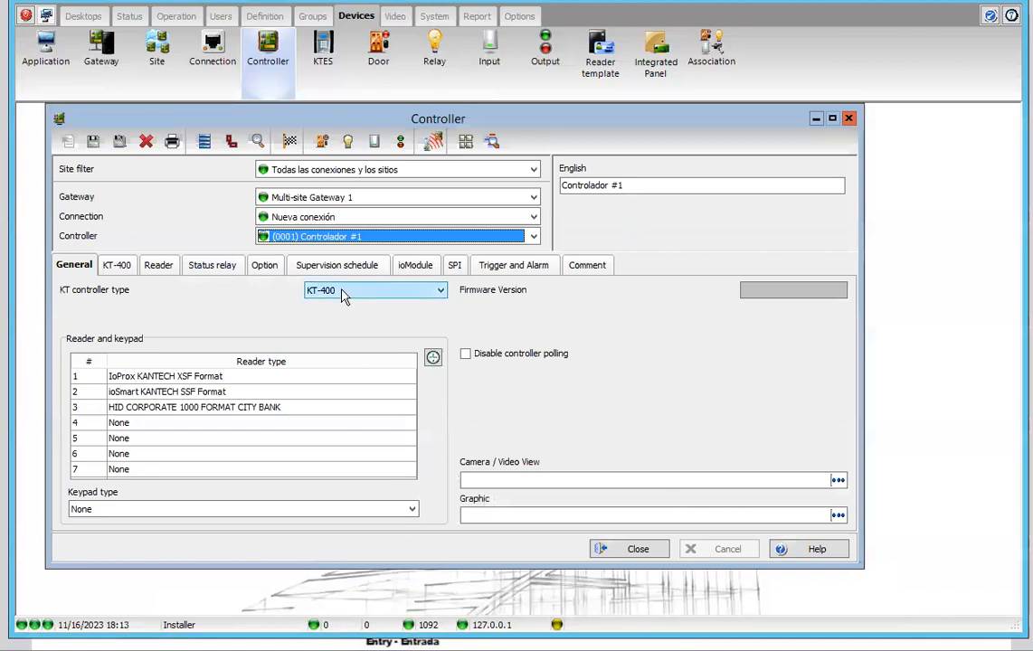
pyautogui.moveTo(234, 327)
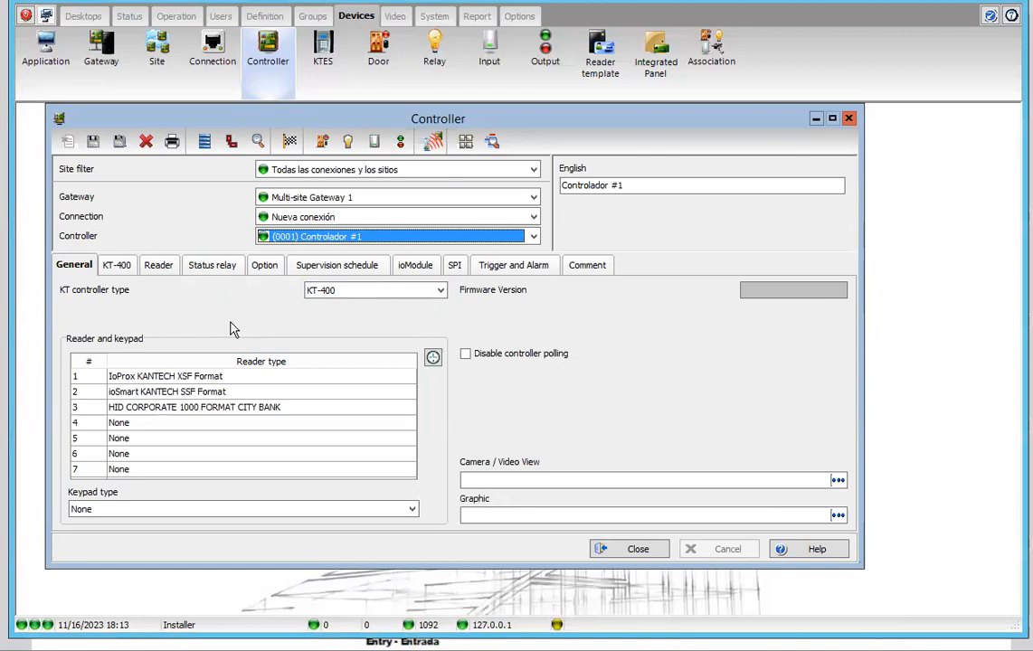
# - Review Controlador #1's KT-400 options and return to its General reader and keypad list
pyautogui.click(115, 264)
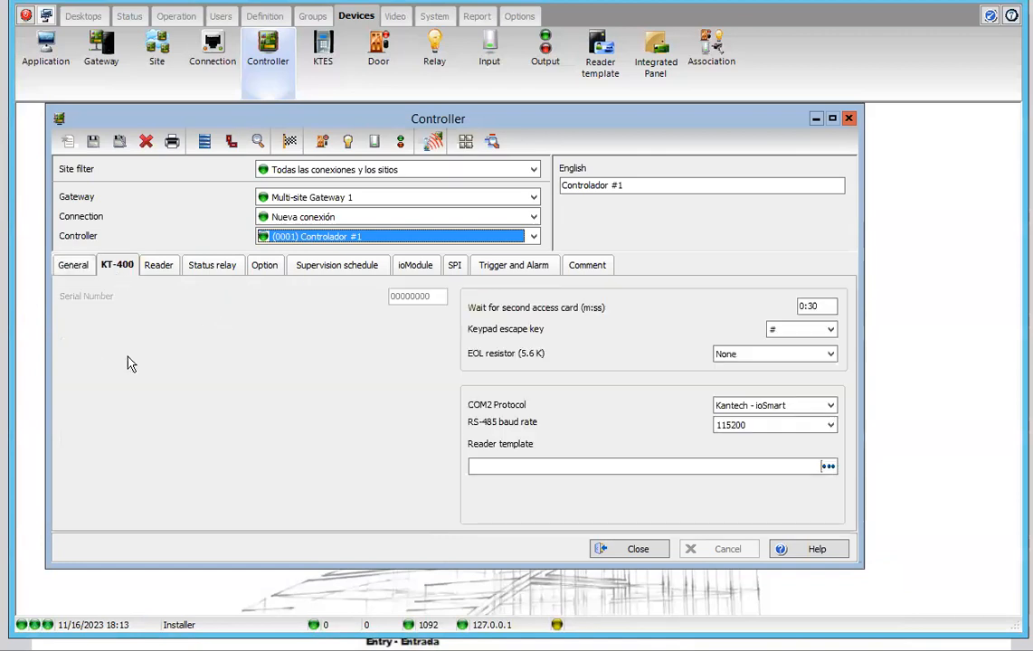
pyautogui.moveTo(208, 366)
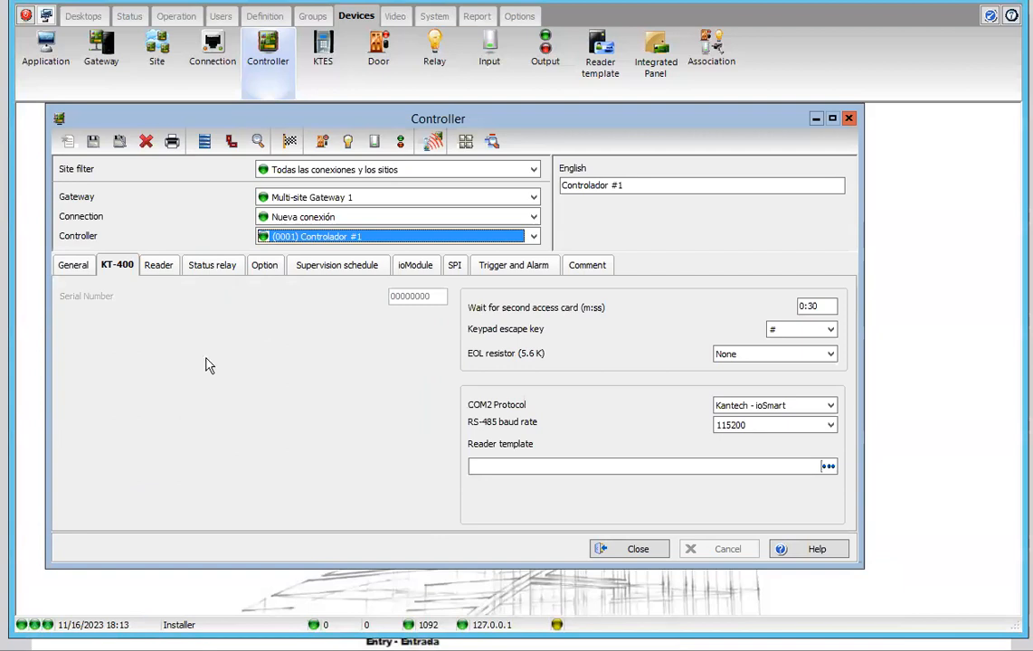
pyautogui.moveTo(163, 342)
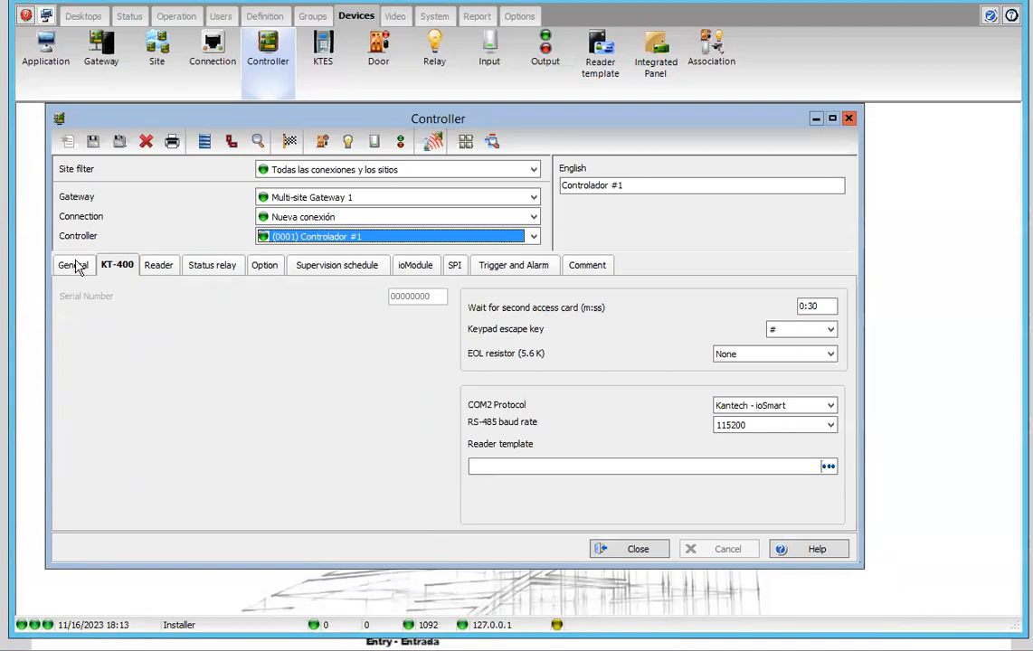
pyautogui.click(73, 264)
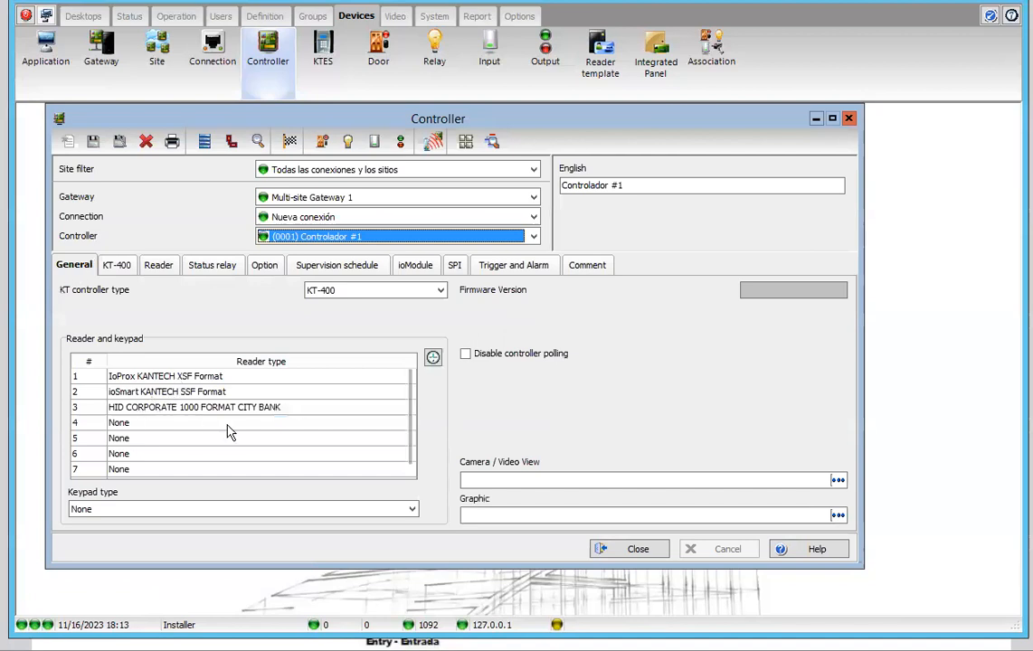
pyautogui.moveTo(232, 416)
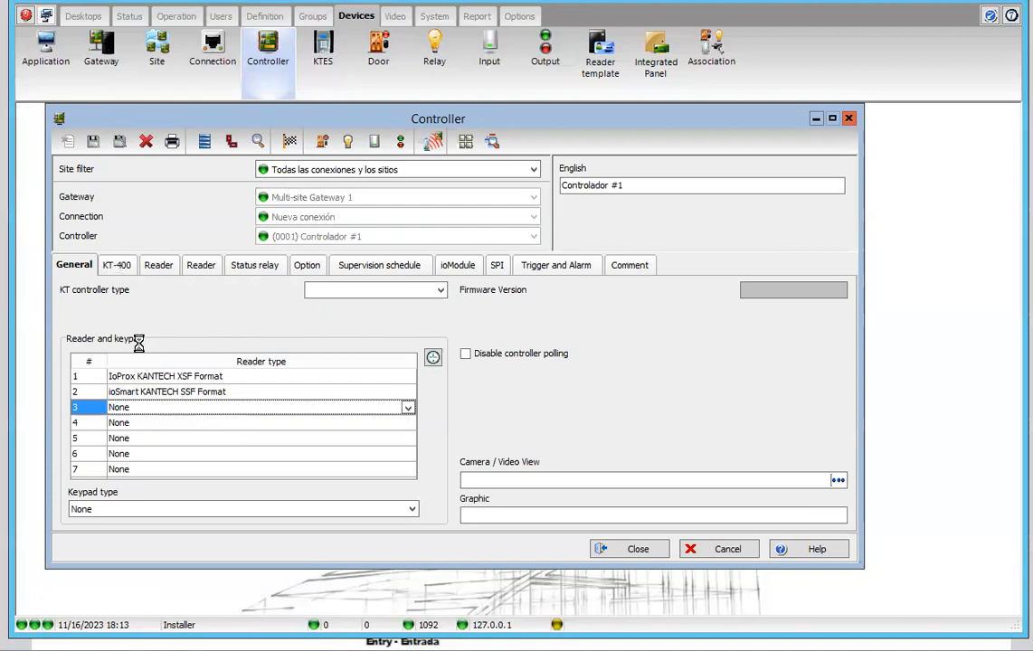
# - Save the reader list, enable and save exit readers on Puerta #01 through Puerta #04
pyautogui.click(375, 290)
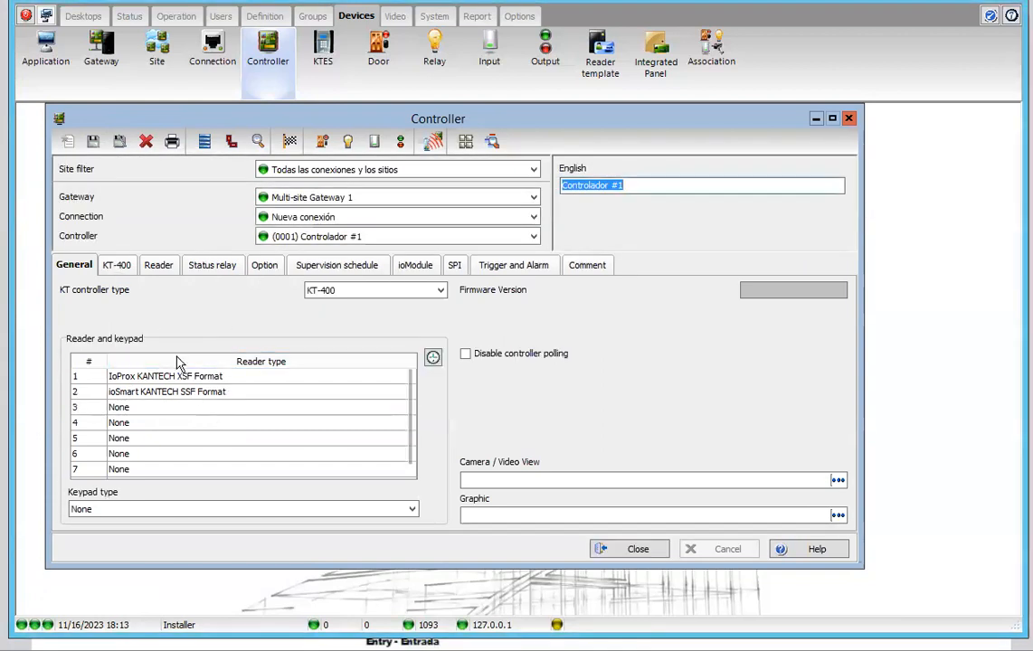
pyautogui.click(116, 264)
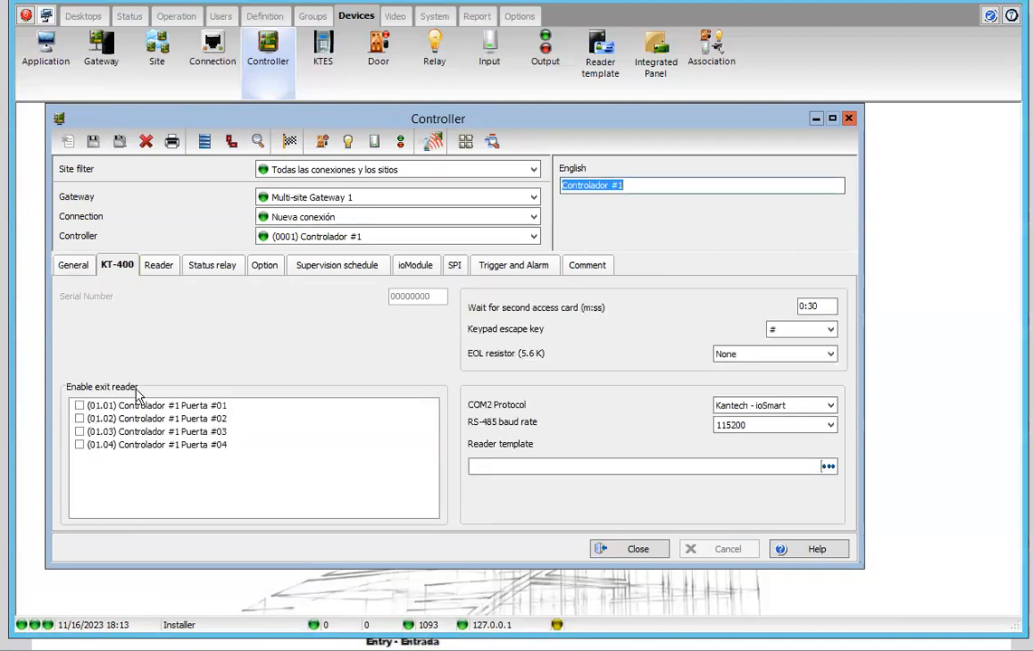
pyautogui.click(80, 405)
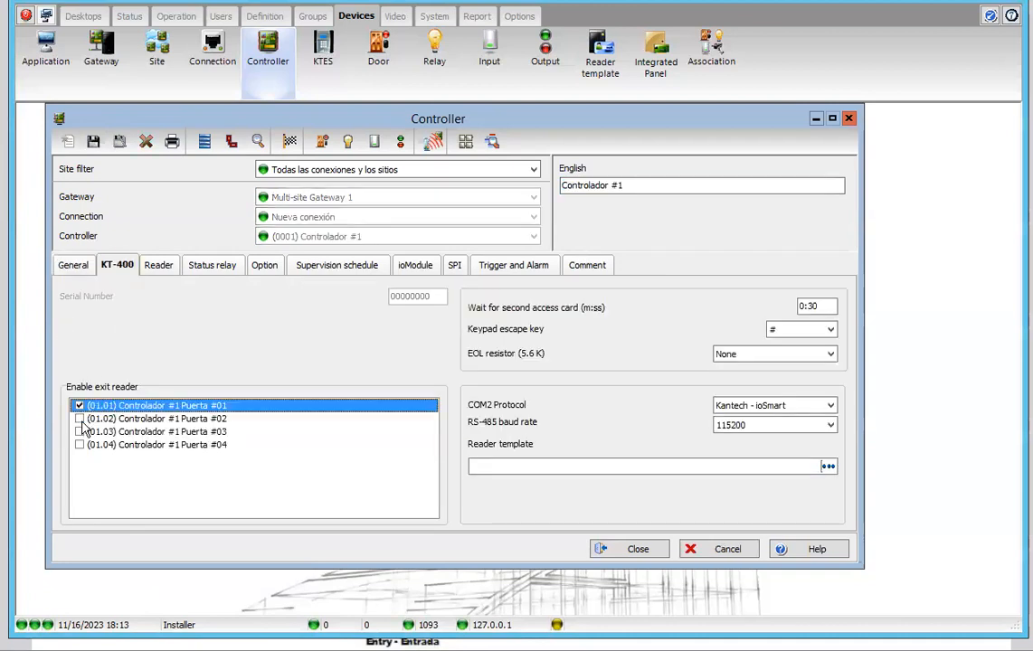
pyautogui.click(80, 445)
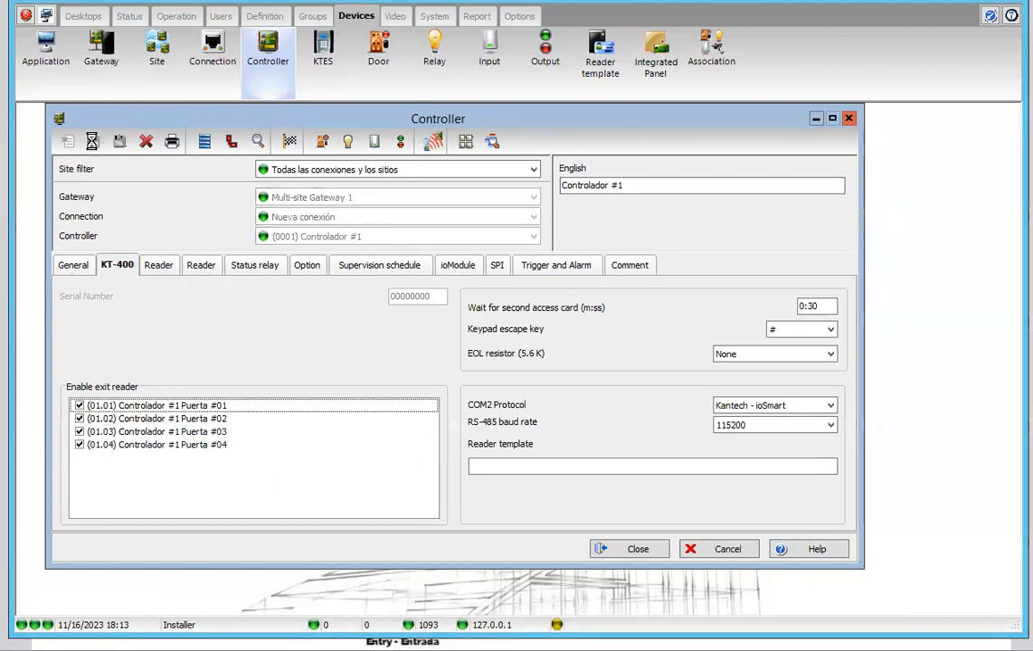
pyautogui.click(92, 141)
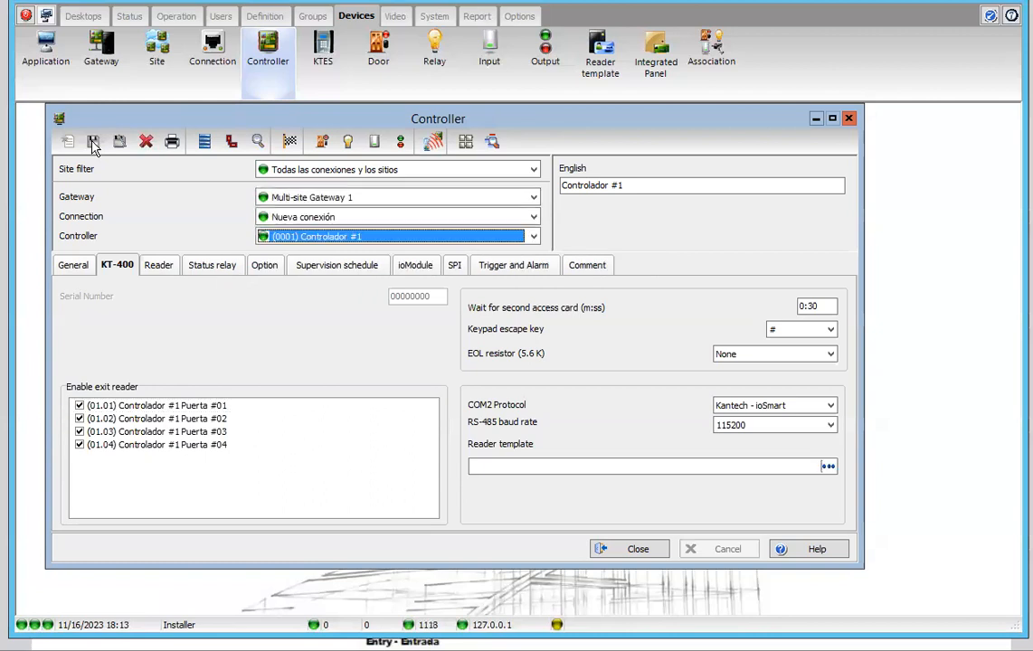
pyautogui.moveTo(94, 141)
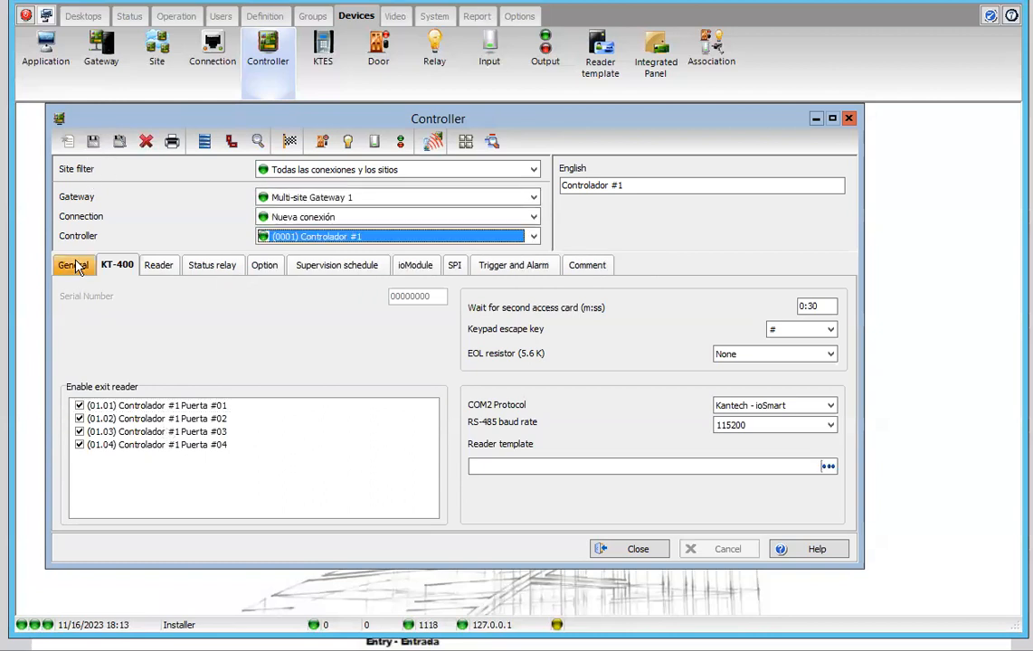
pyautogui.click(74, 264)
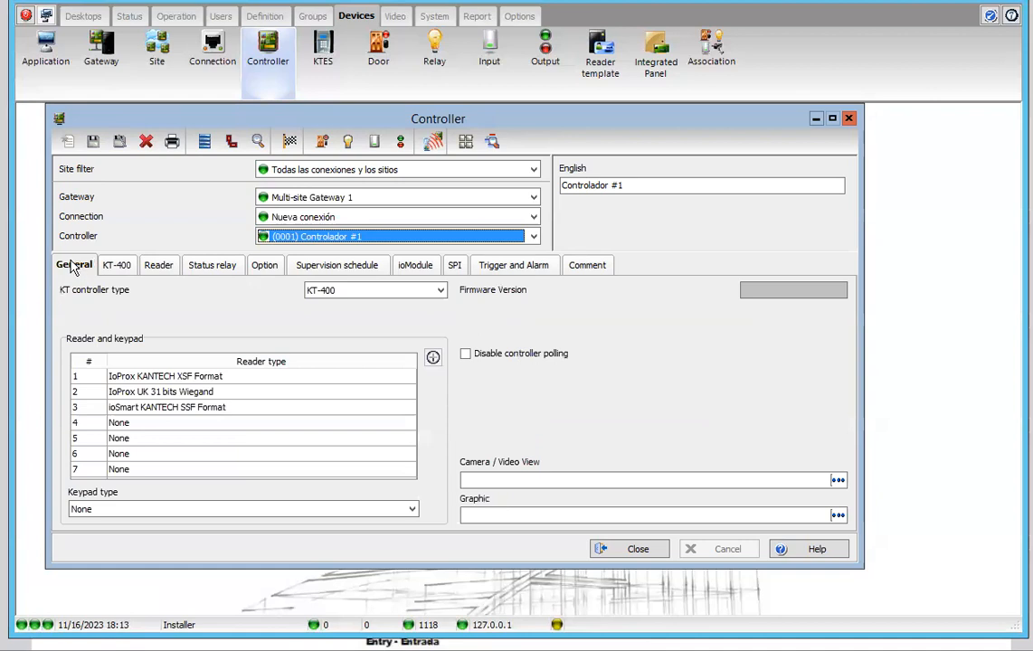